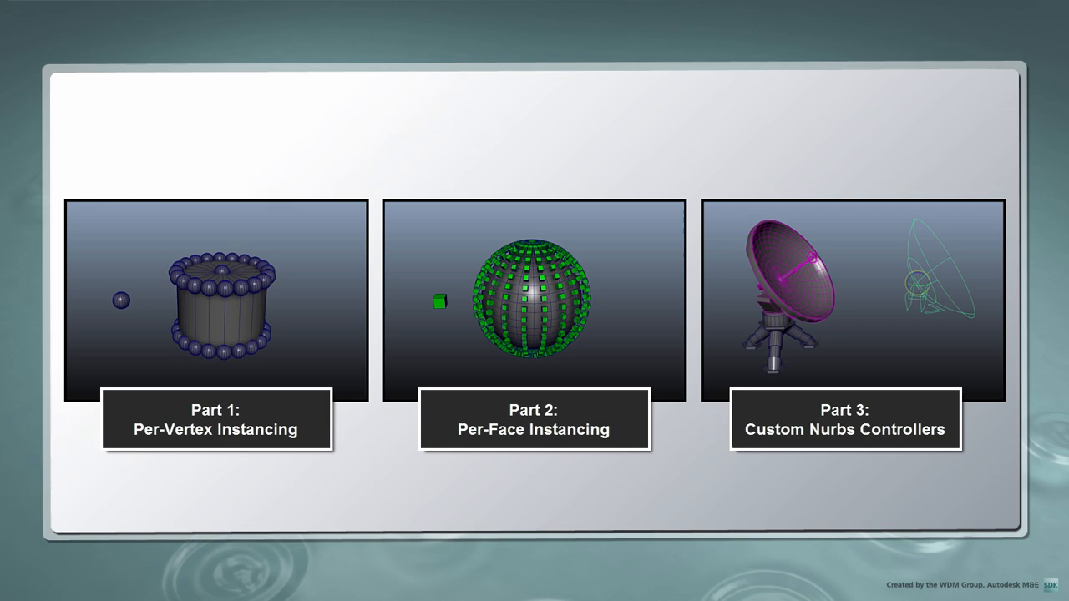
- Leave the intro slide for the empty untitled Maya LT 2015 scene
{"action": "left_click", "coordinate": [535, 301]}
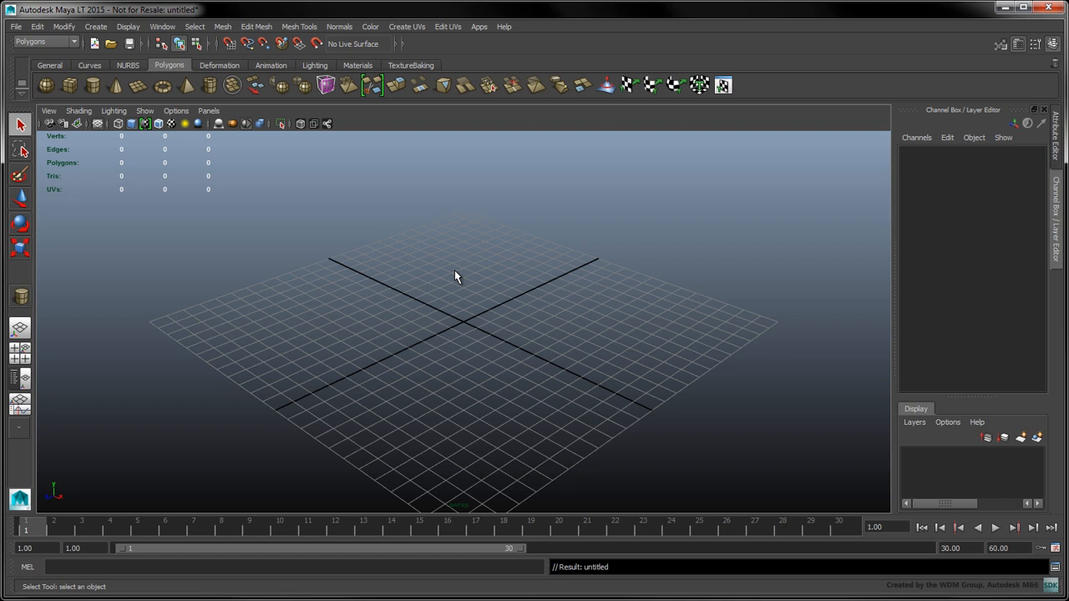
- Dock the Script Editor beside the 3D view instead of floating it
{"action": "left_click", "coordinate": [1050, 586]}
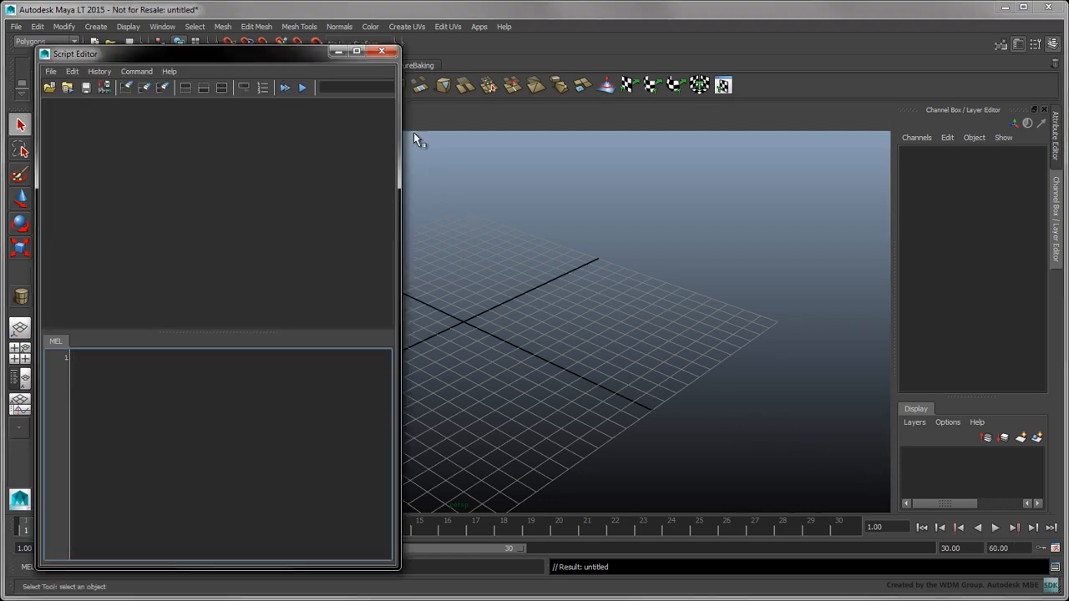
{"action": "left_click", "coordinate": [382, 51]}
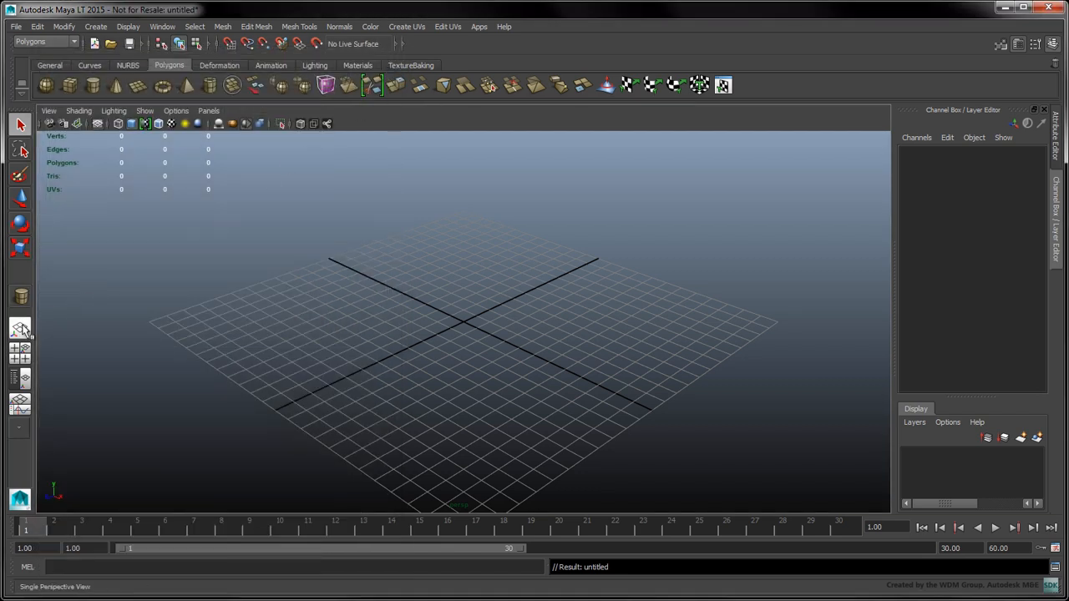
{"action": "left_click", "coordinate": [21, 328]}
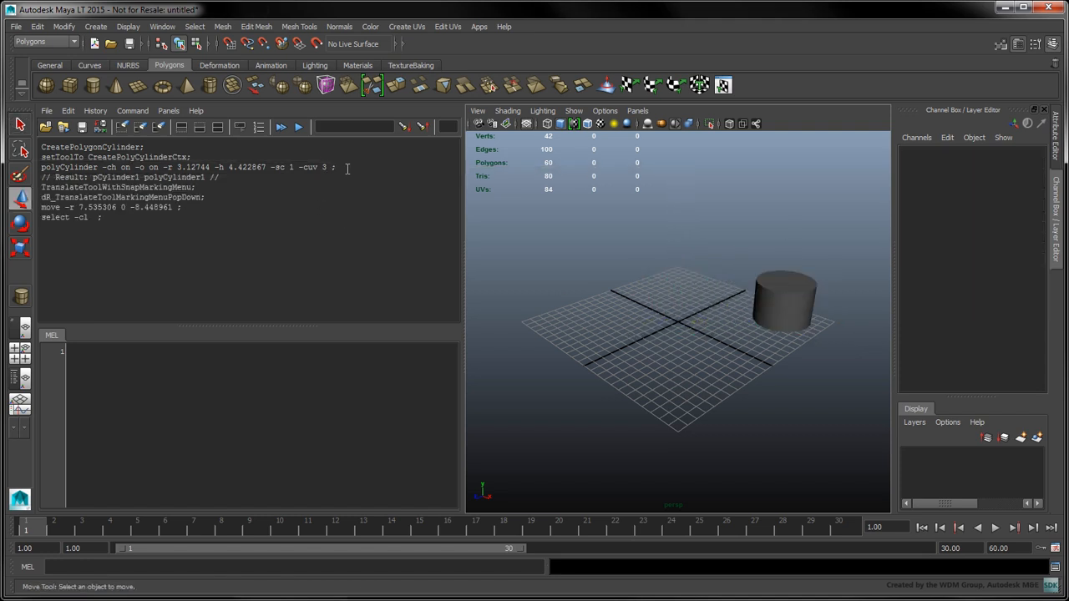
- Rerun the logged polyCylinder command to build a second cylinder
{"action": "key", "text": "ctrl+c"}
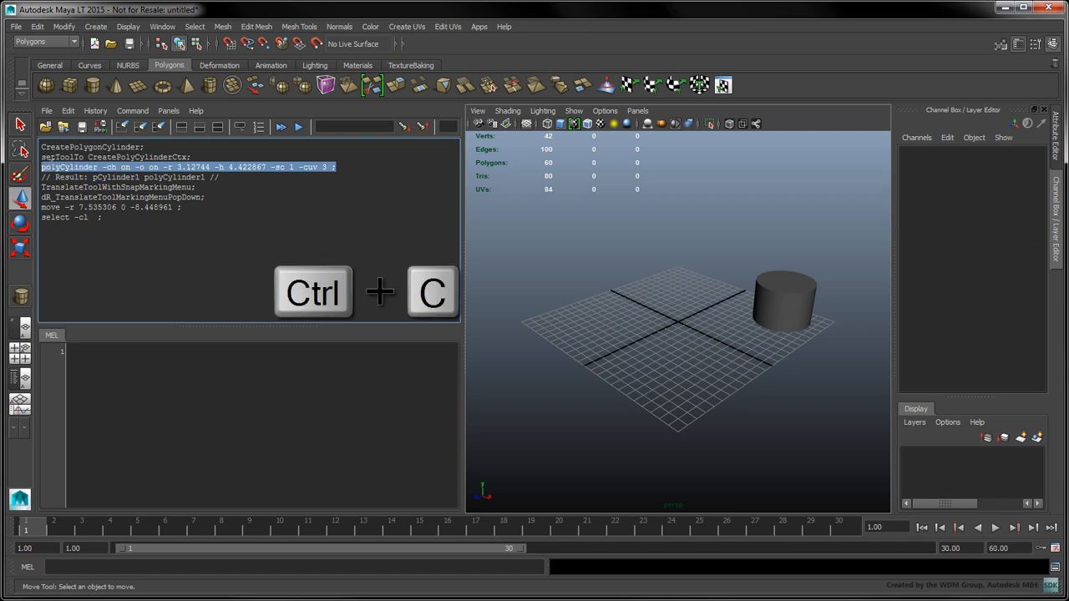
{"action": "key", "text": "ctrl+v"}
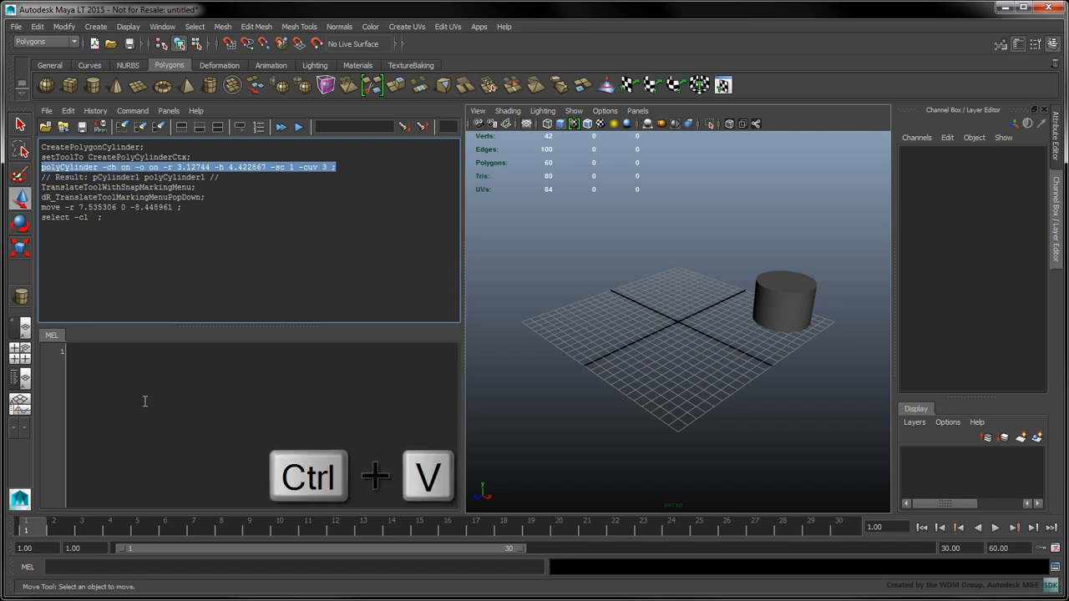
{"action": "key", "text": "ctrl+v"}
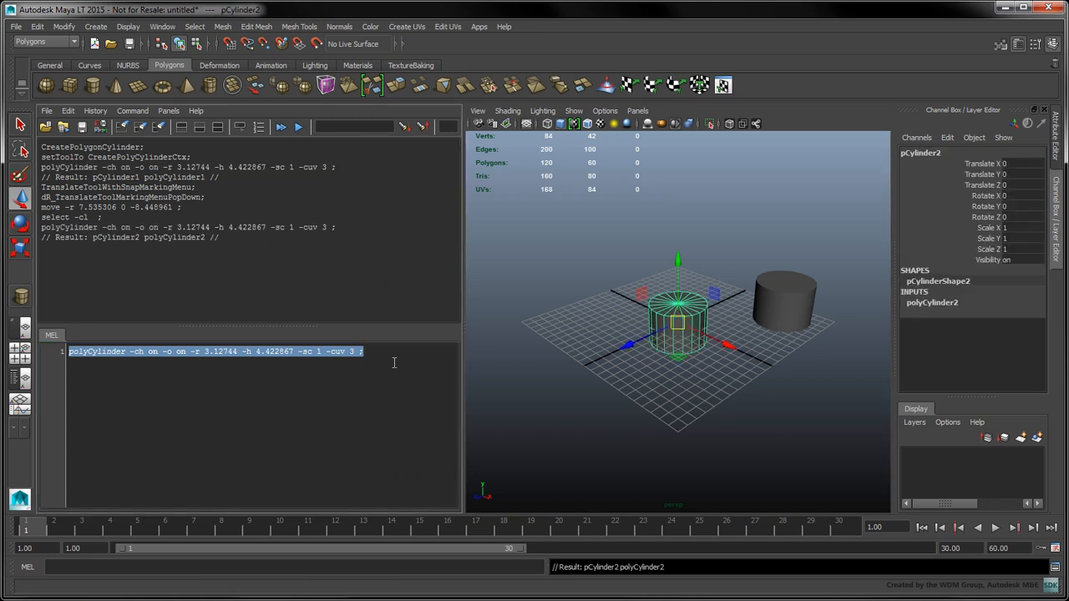
- Move the new cylinder with 'move -r -7.535 3 8.44;'
{"action": "left_click", "coordinate": [393, 393]}
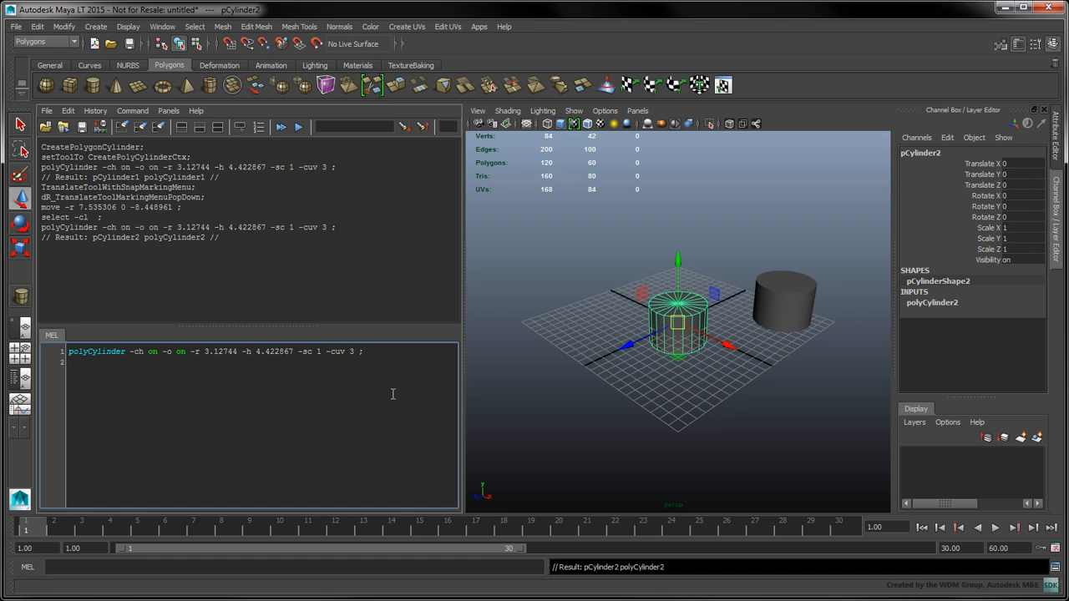
{"action": "type", "text": "move -r -7.535 3 8.44;"}
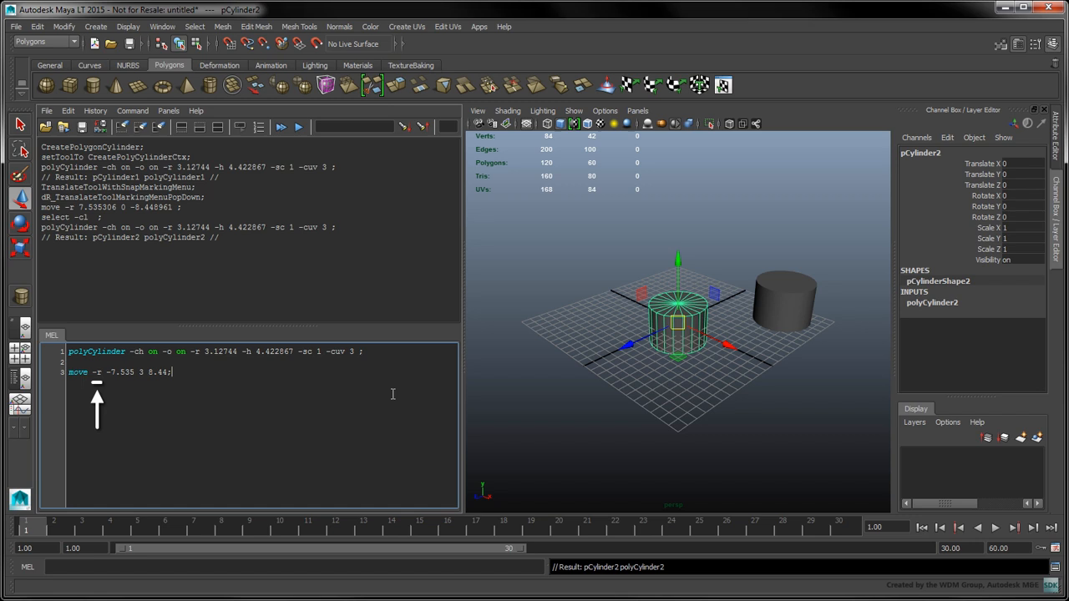
{"action": "triple_click", "coordinate": [118, 372]}
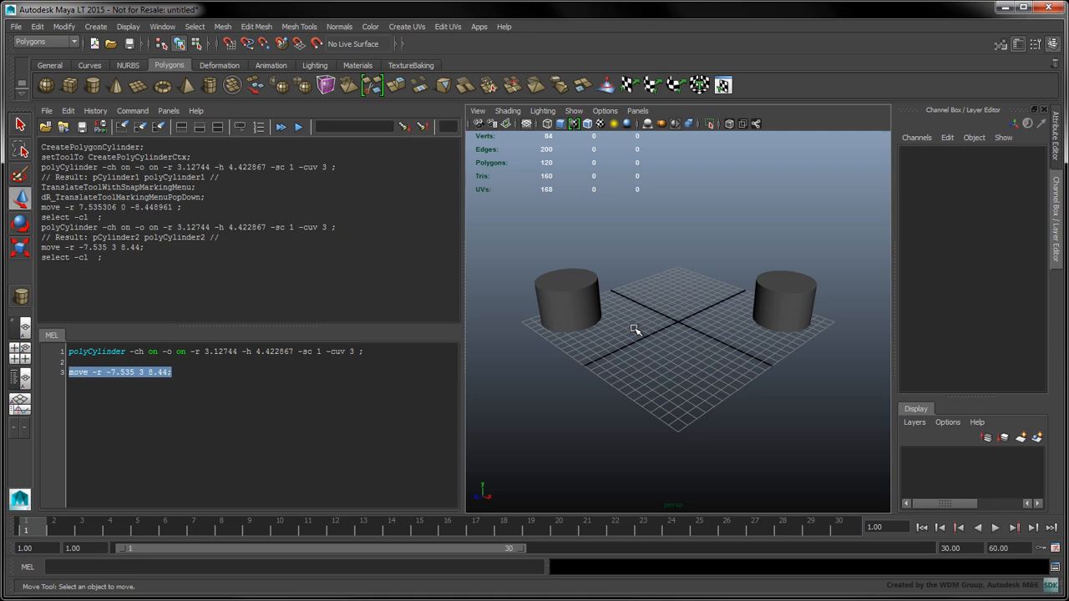
- Open the online Maya LT Help MEL command reference and search polyCylinder
{"action": "left_click", "coordinate": [504, 26]}
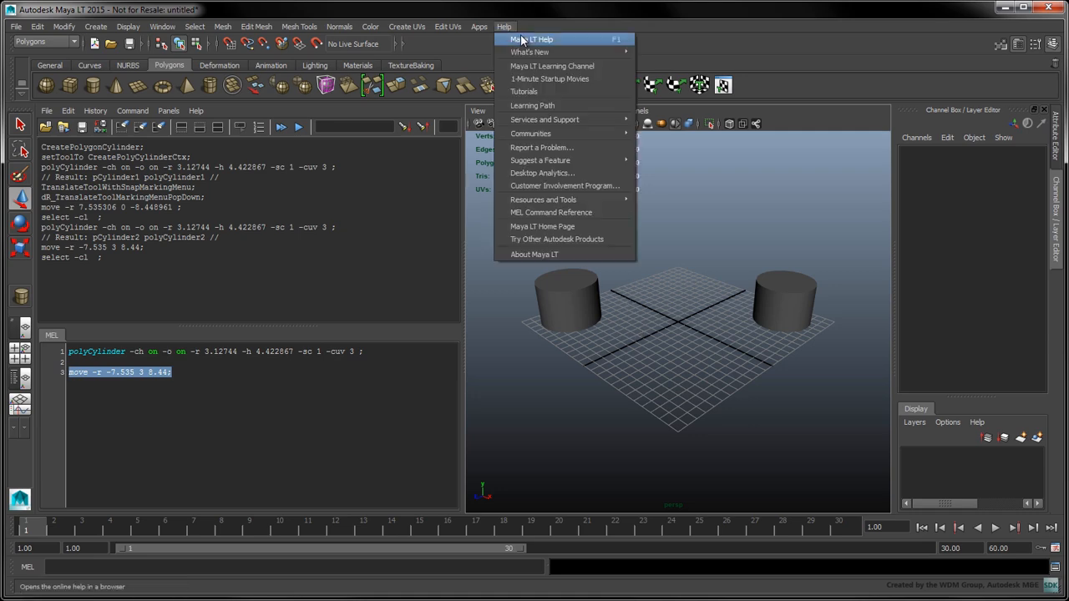
{"action": "left_click", "coordinate": [532, 39]}
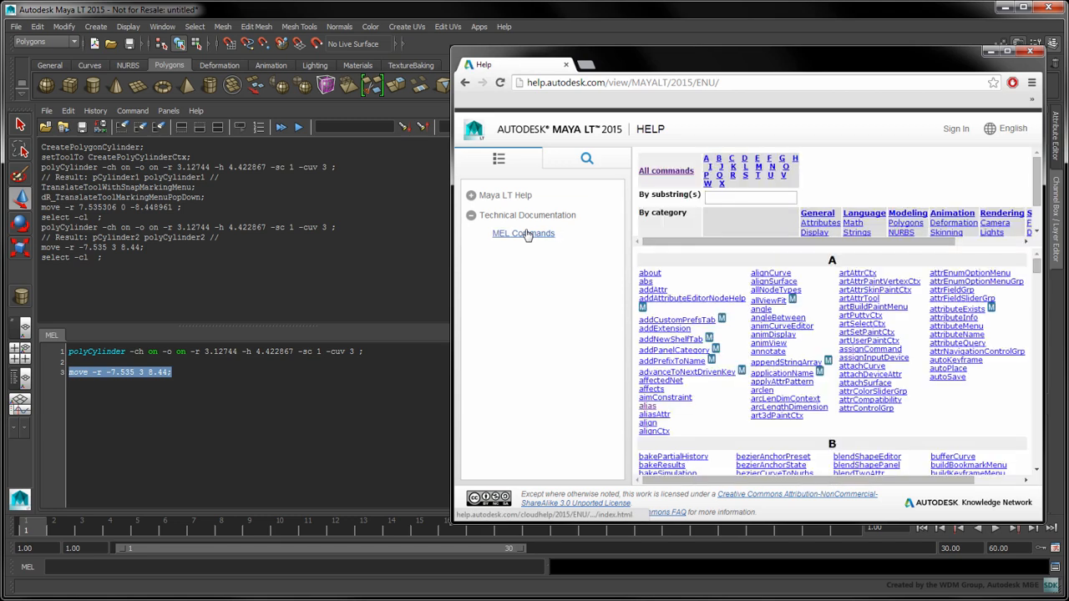
{"action": "left_click", "coordinate": [523, 233]}
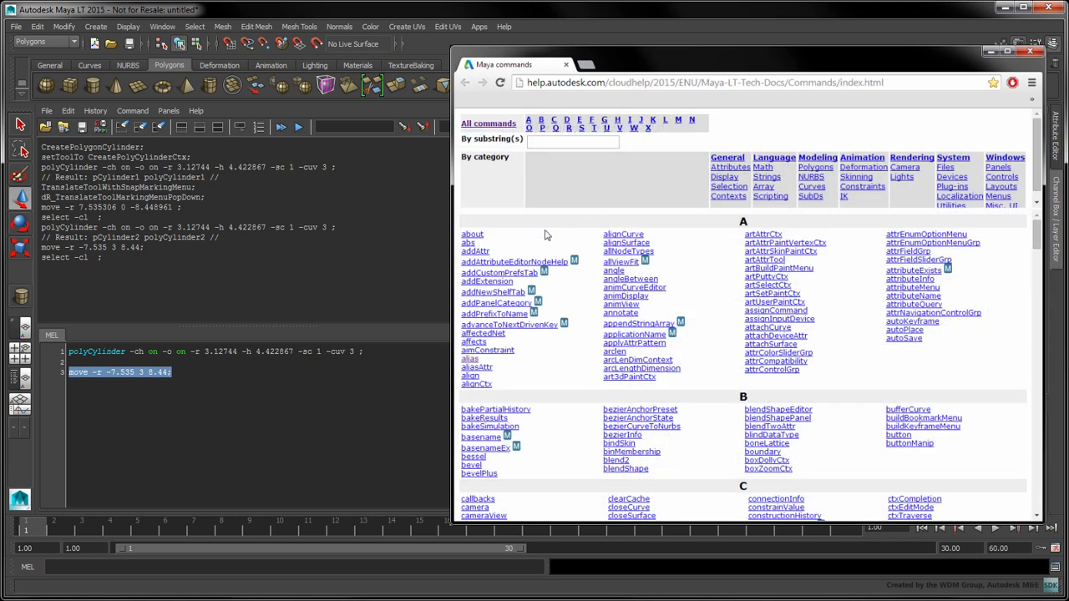
{"action": "left_click", "coordinate": [572, 140]}
{"action": "type", "text": "p"}
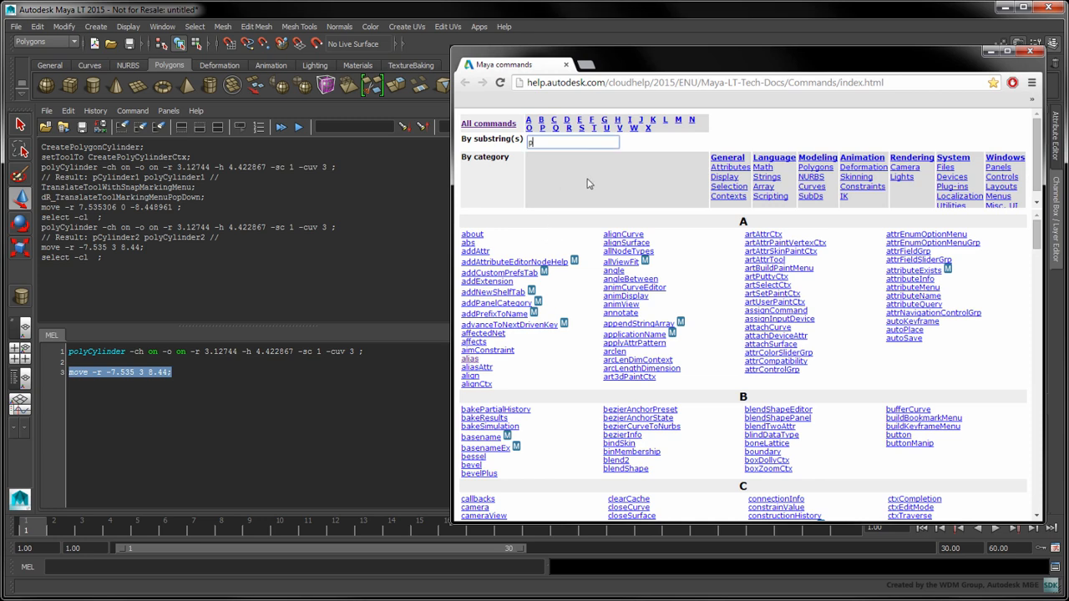
{"action": "type", "text": "olyCylinder"}
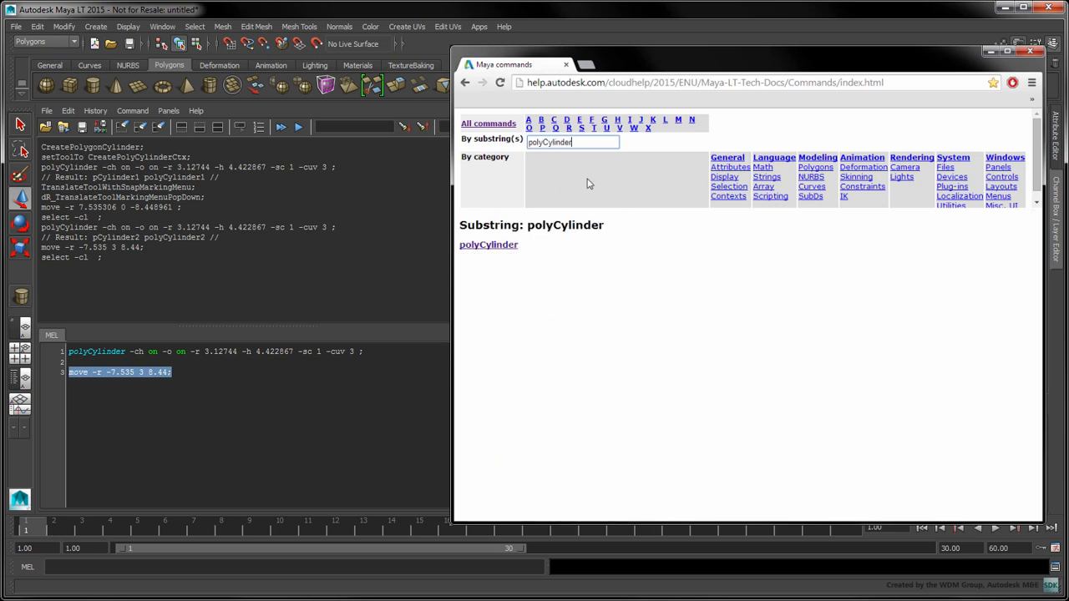
- Read the polyCylinder page's -height and -createUVs flags, then return to the main help page
{"action": "left_click", "coordinate": [488, 244]}
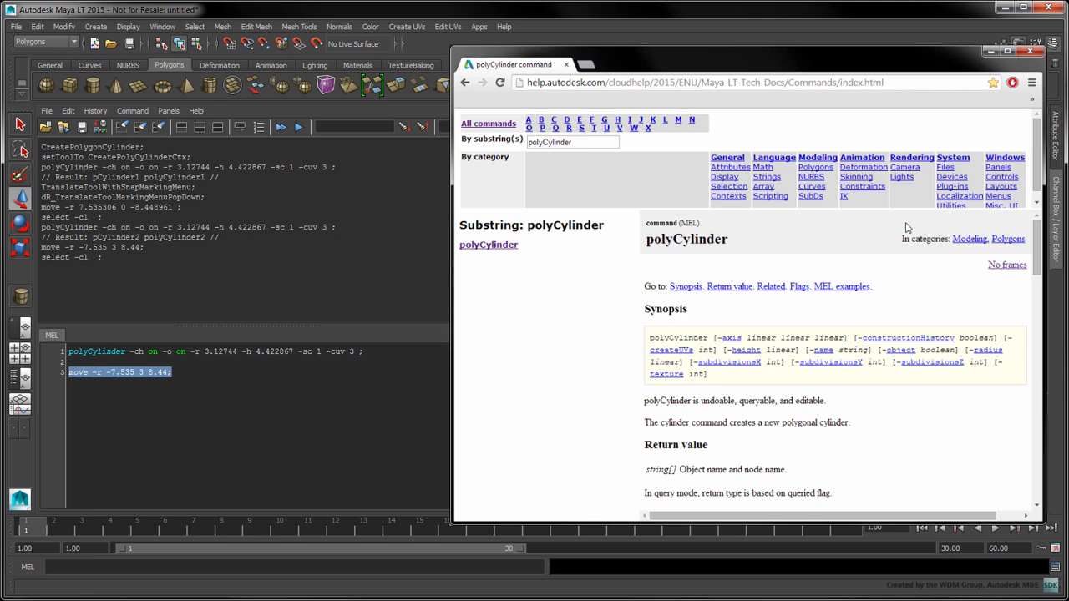
{"action": "scroll", "scroll_direction": "down", "scroll_amount": 3}
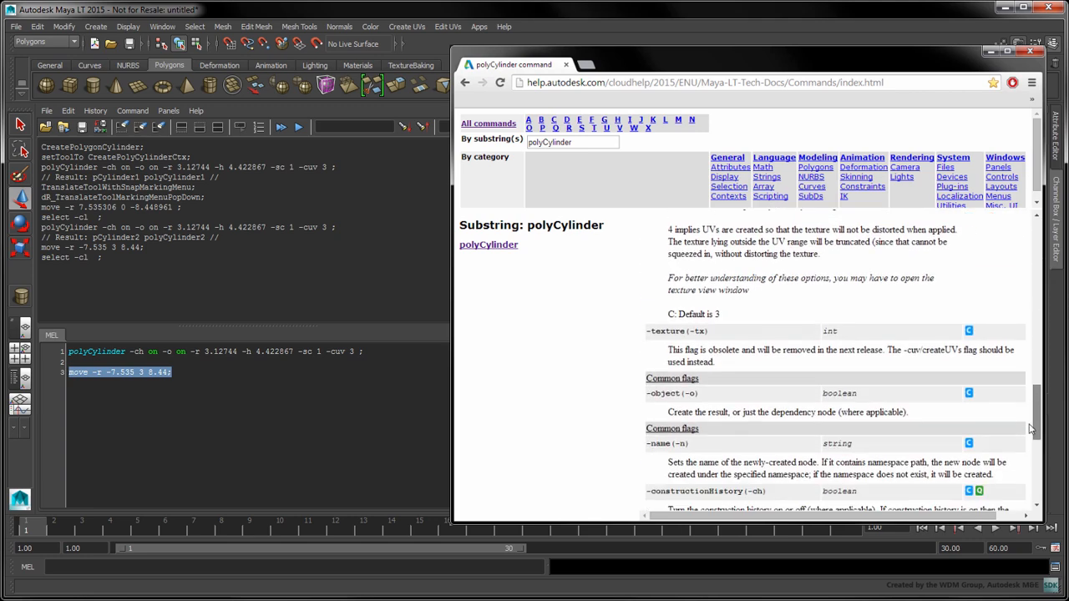
{"action": "scroll", "scroll_direction": "down", "scroll_amount": 3}
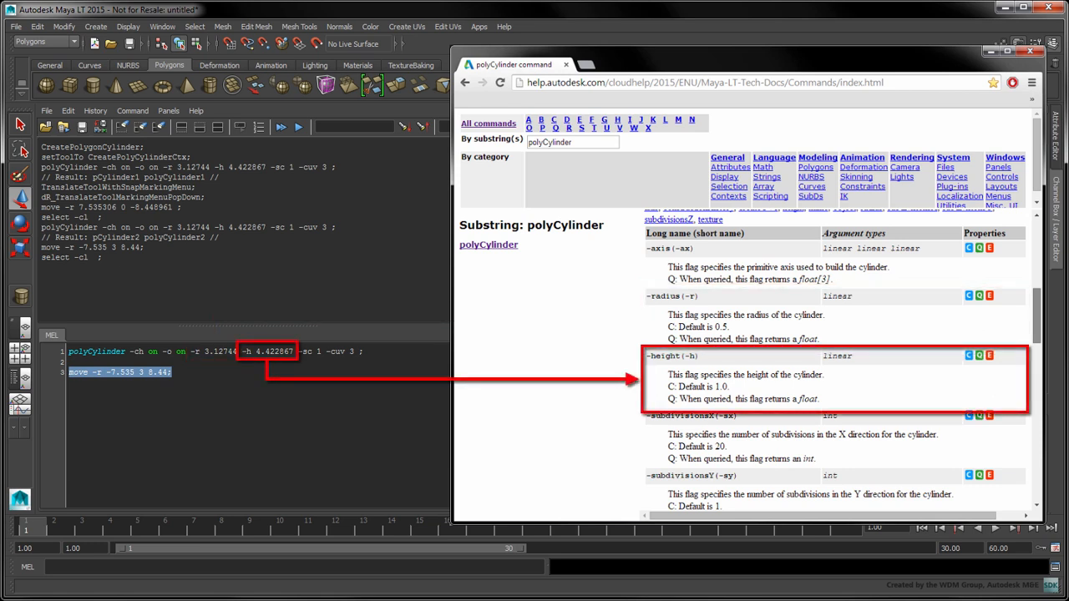
{"action": "scroll", "scroll_direction": "down", "scroll_amount": 3}
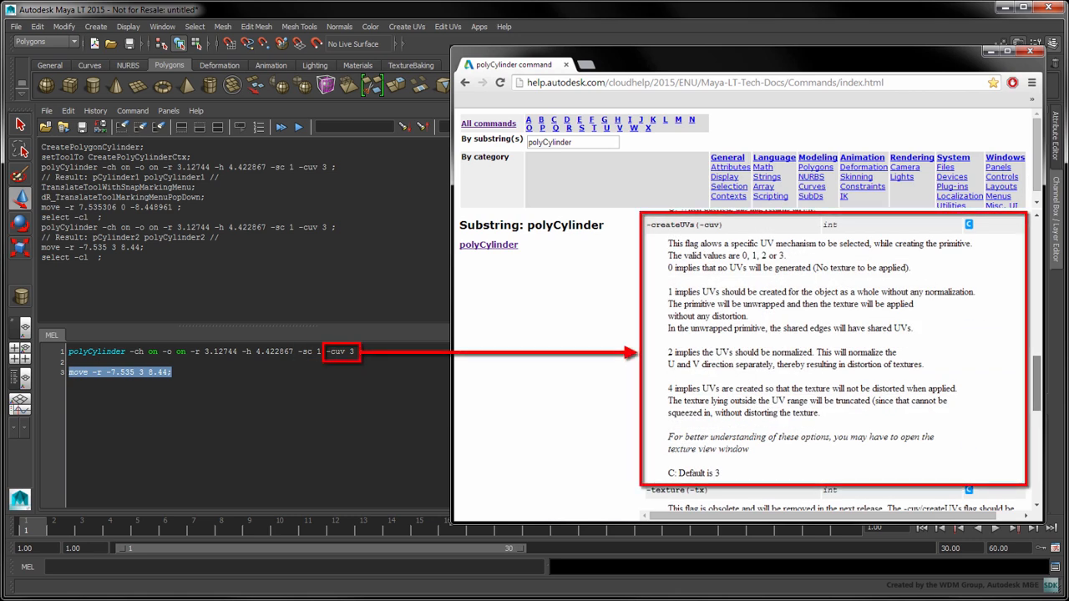
{"action": "left_click", "coordinate": [465, 82]}
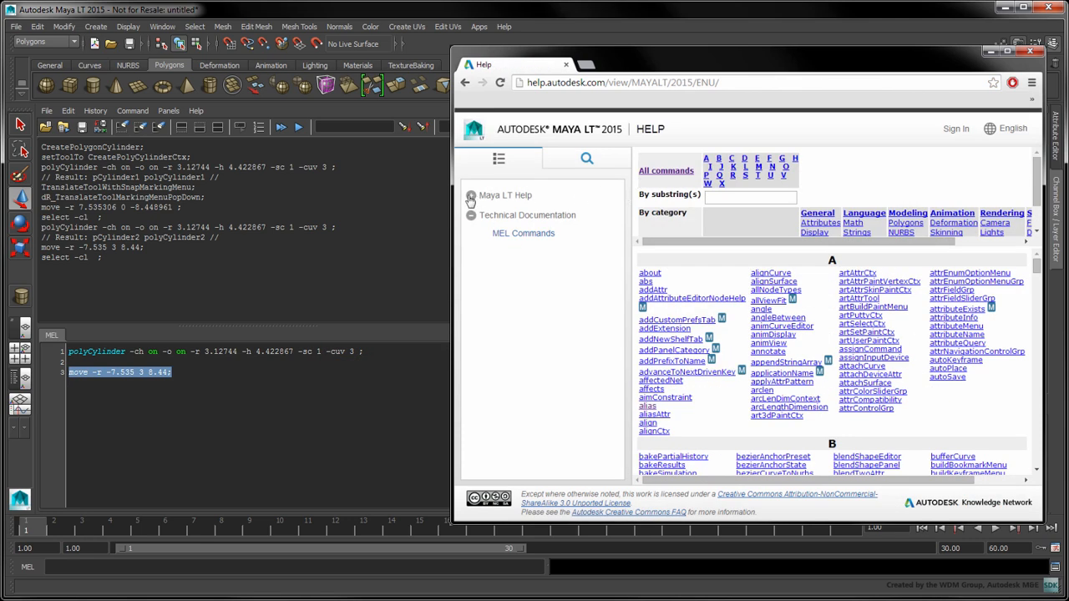
{"action": "left_click", "coordinate": [470, 195]}
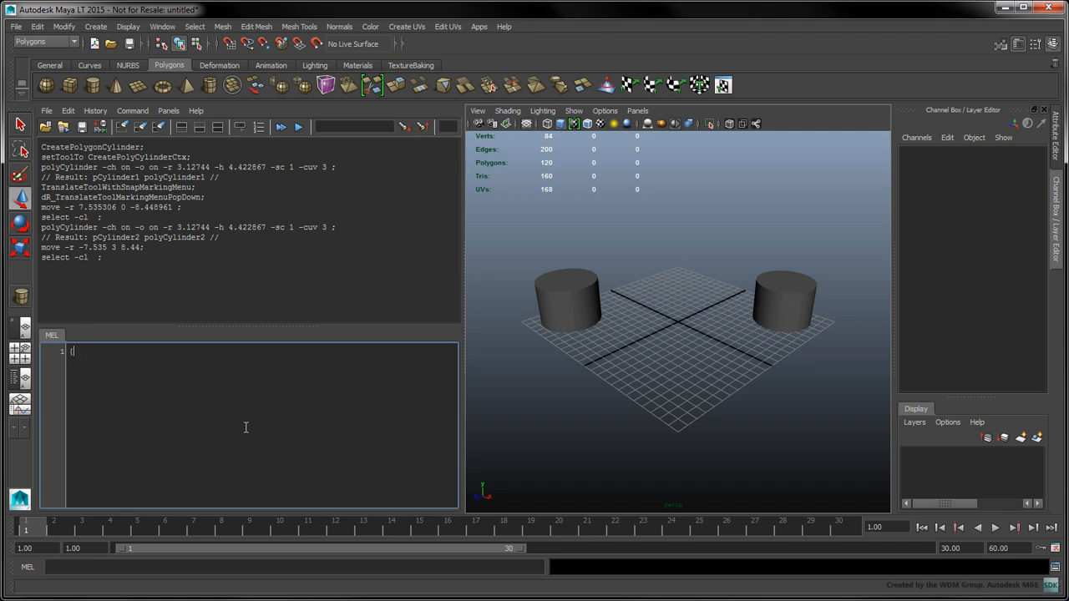
- Type '{', 'string $selection[];' and a '$selection = `ls -sl`;' line
{"action": "type", "text": "{"}
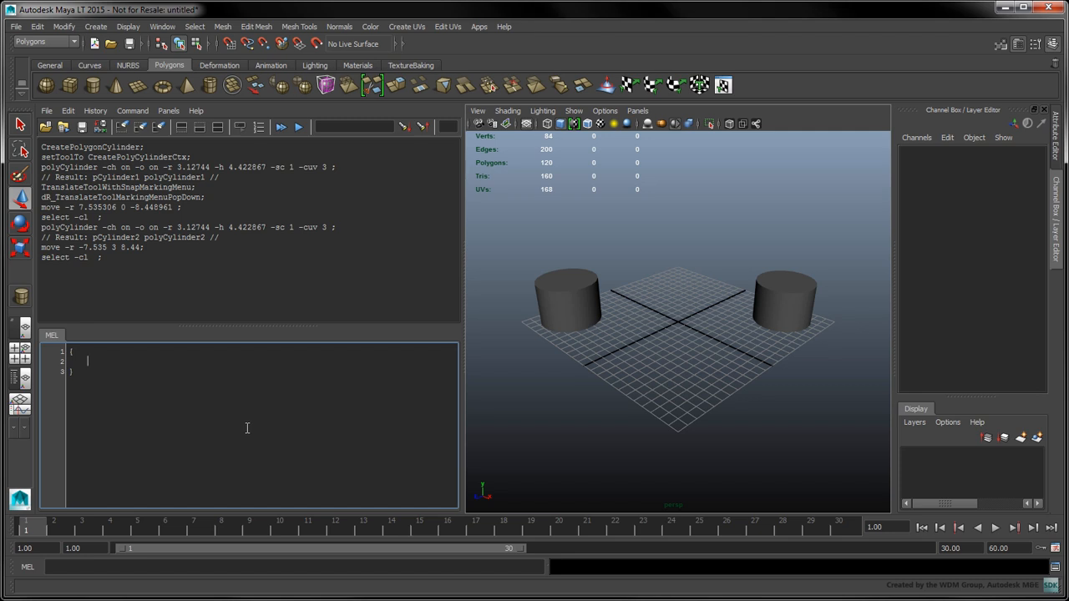
{"action": "type", "text": "string $sele"}
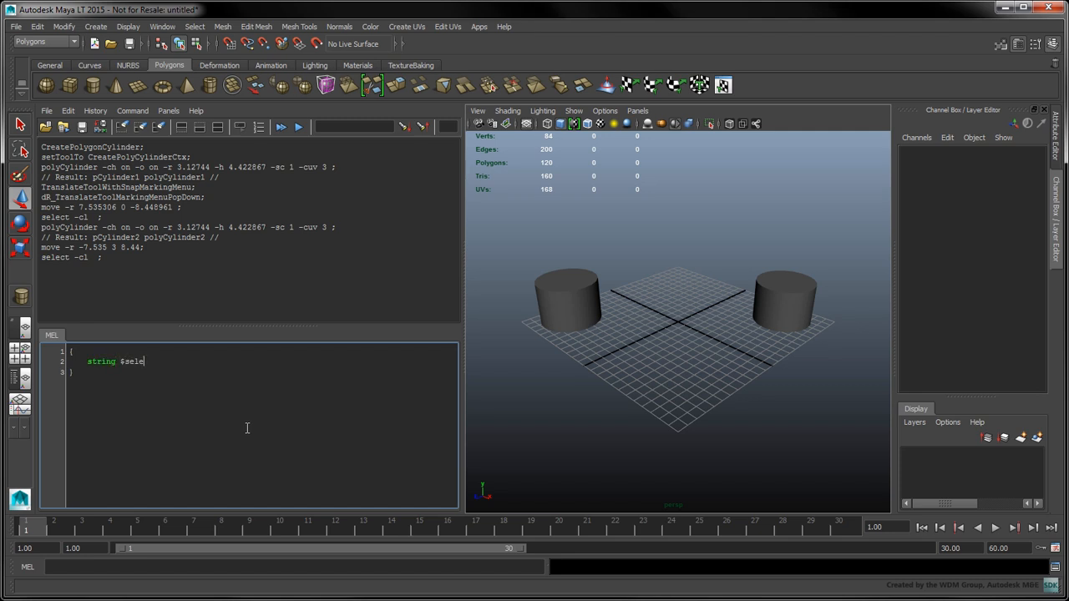
{"action": "type", "text": "ction[];"}
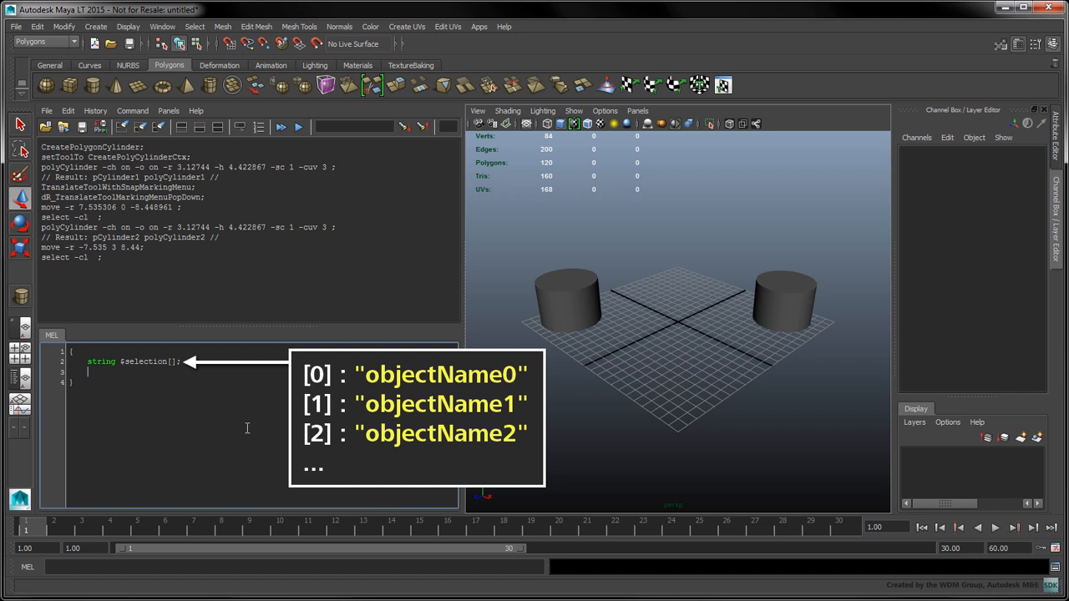
{"action": "type", "text": "$selectio"}
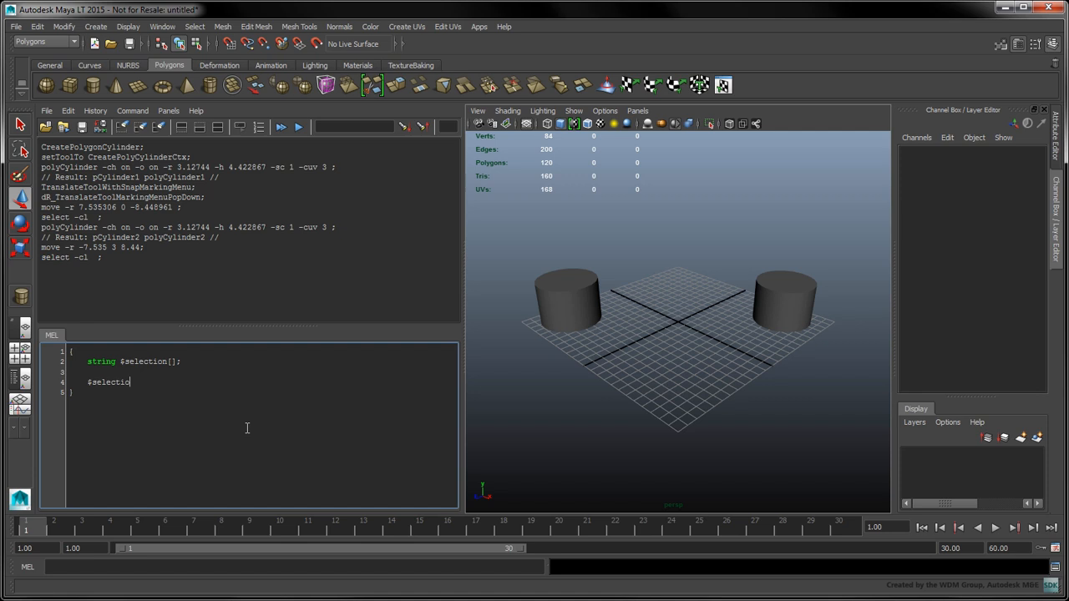
{"action": "type", "text": "= `ls -sl`;"}
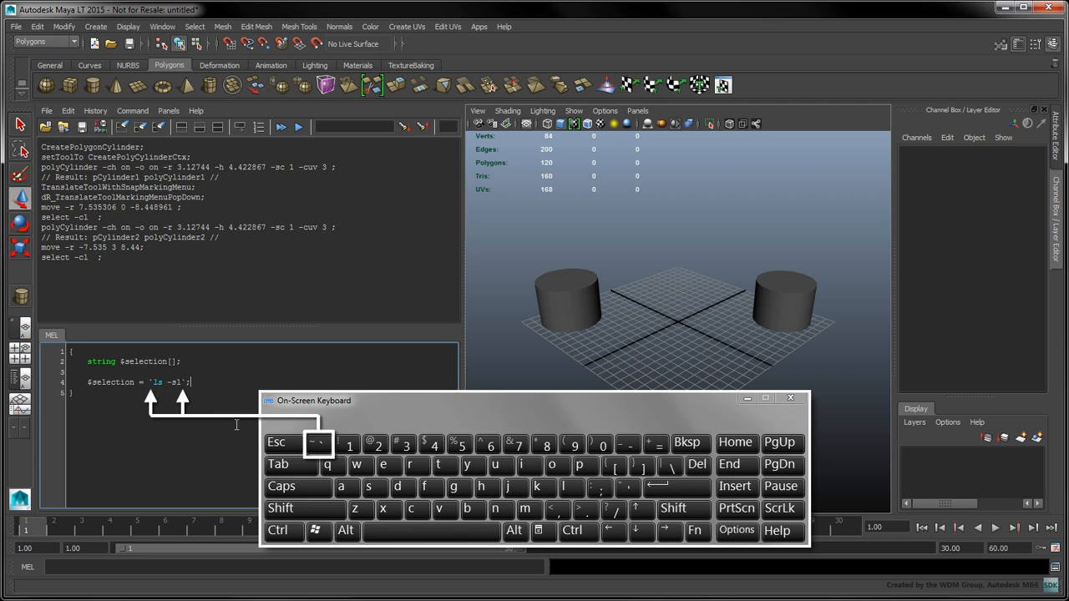
{"action": "left_click", "coordinate": [790, 399]}
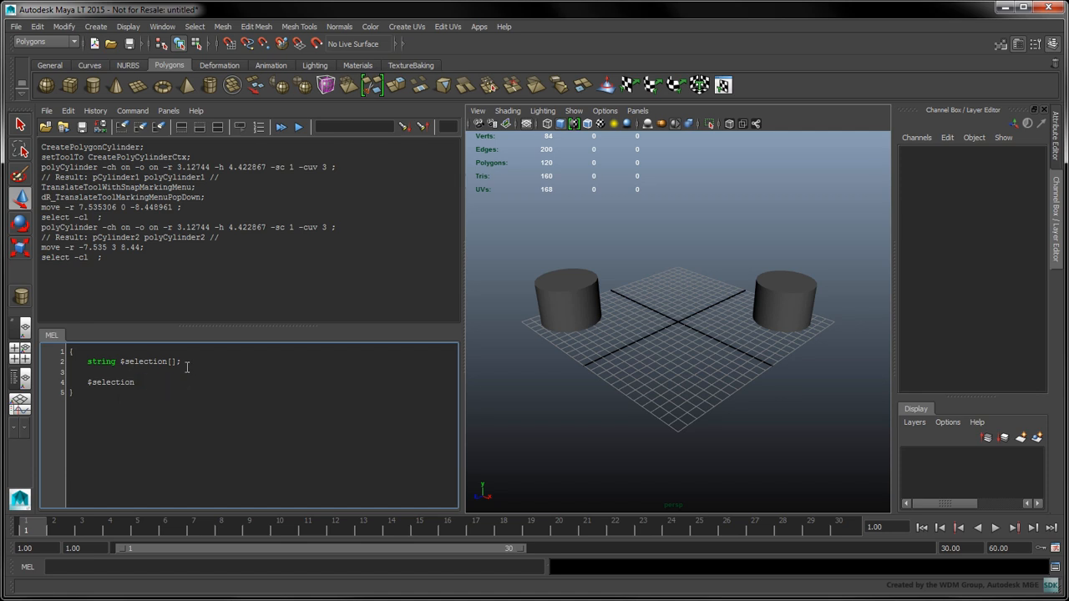
- Assign `ls -sl` in the declaration, remove the leftover line, and add 'print $selection;'
{"action": "type", "text": "= `ls -sl`;"}
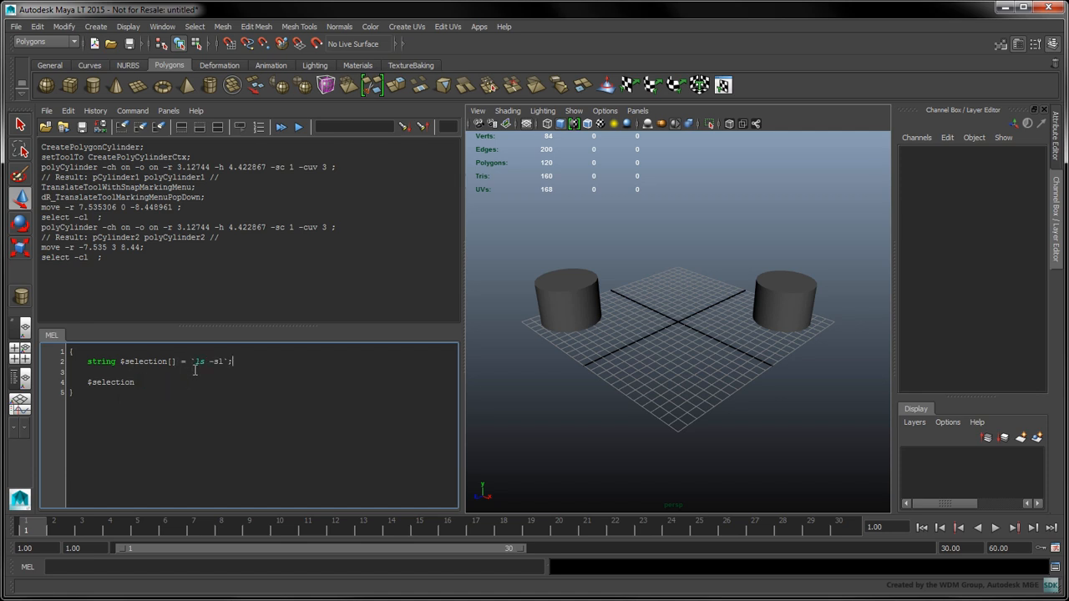
{"action": "key", "text": "Backspace"}
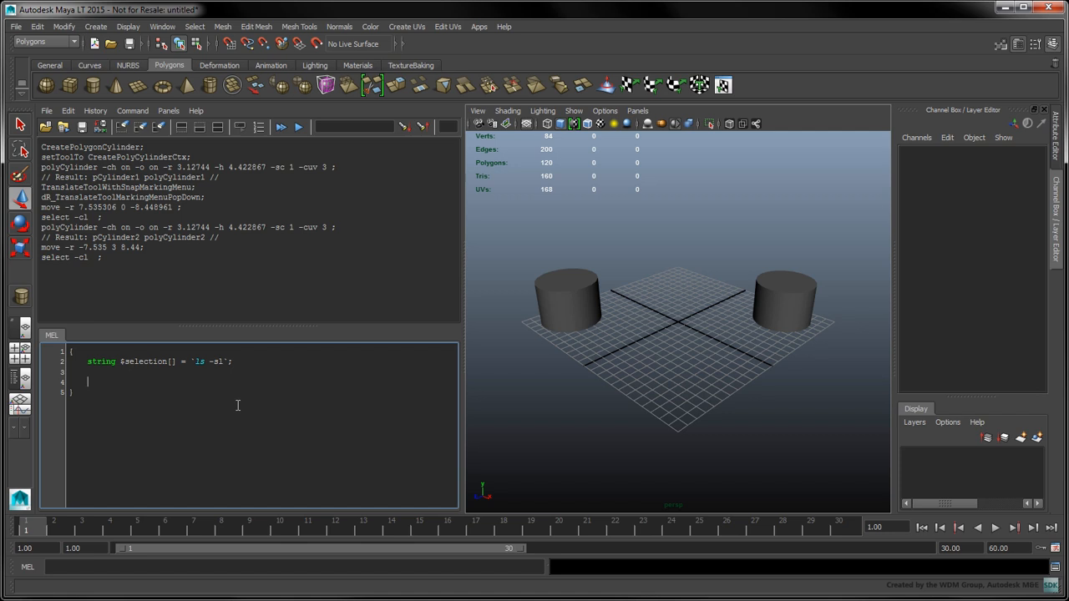
{"action": "type", "text": "print $selection;"}
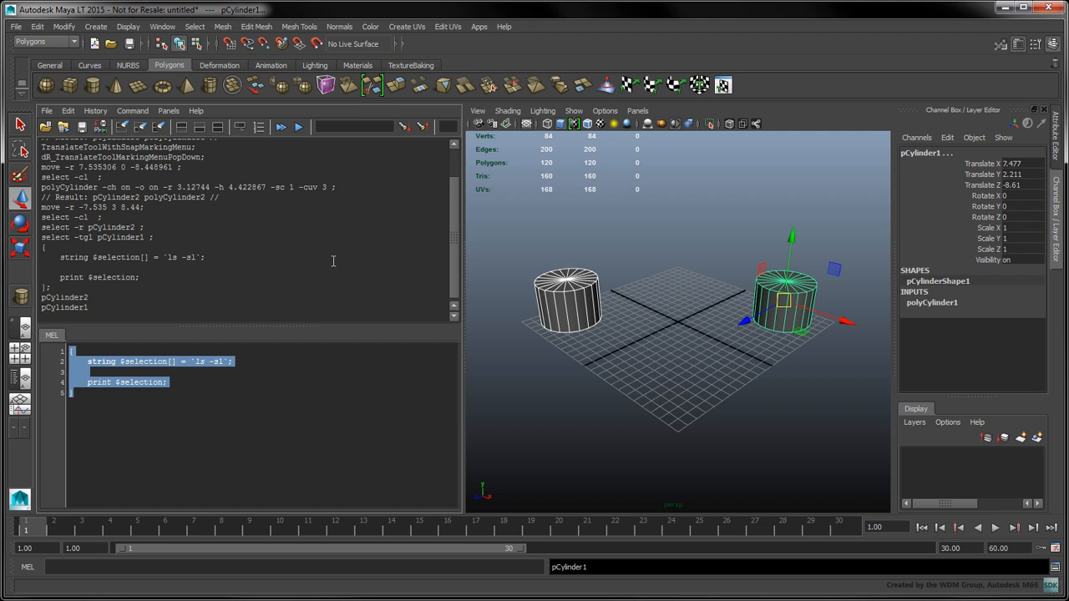
{"action": "mouse_move", "coordinate": [558, 296]}
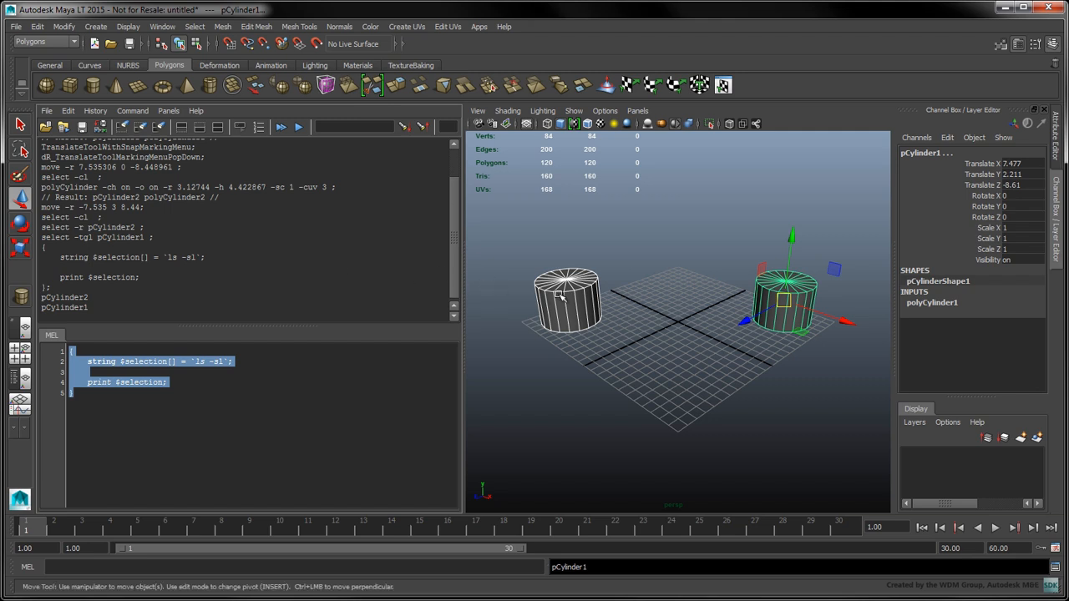
- Select the left cylinder, switch the right cylinder to vertex mode, and rerun the listing
{"action": "left_click", "coordinate": [568, 296]}
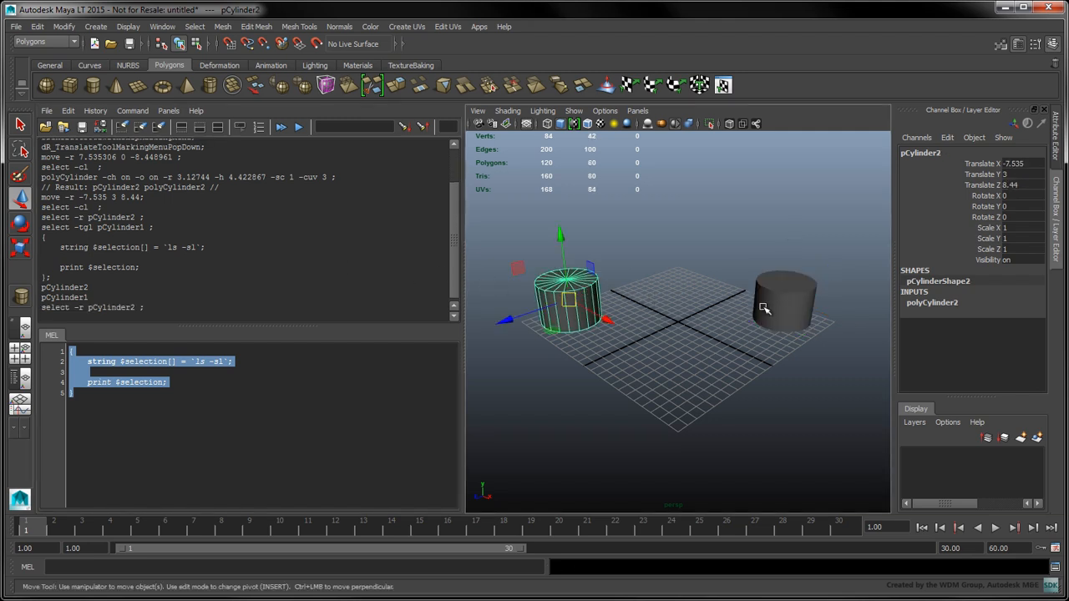
{"action": "right_click", "coordinate": [765, 309]}
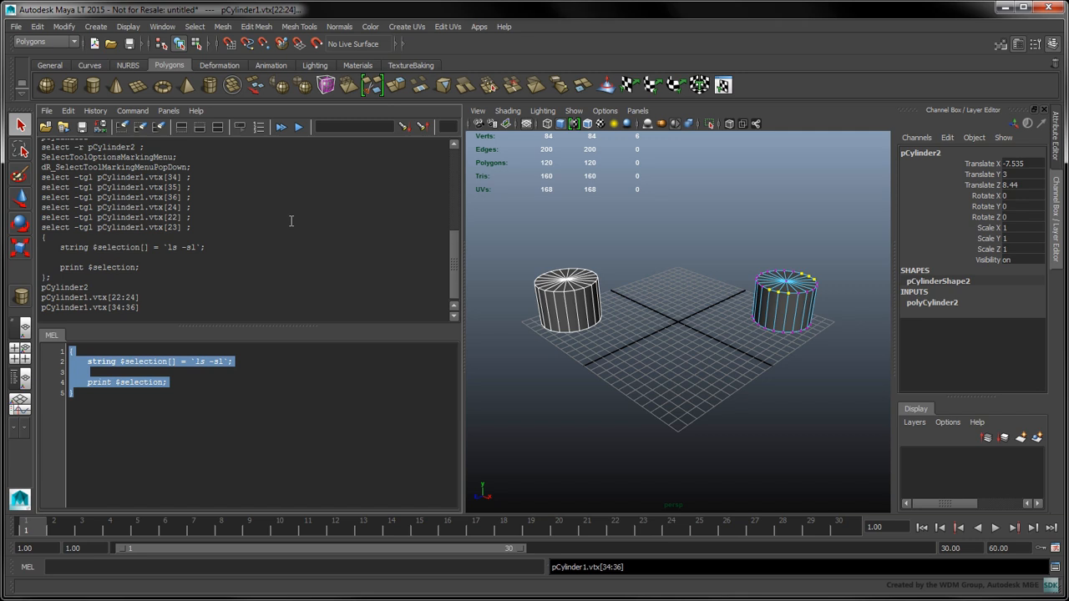
{"action": "double_click", "coordinate": [124, 298]}
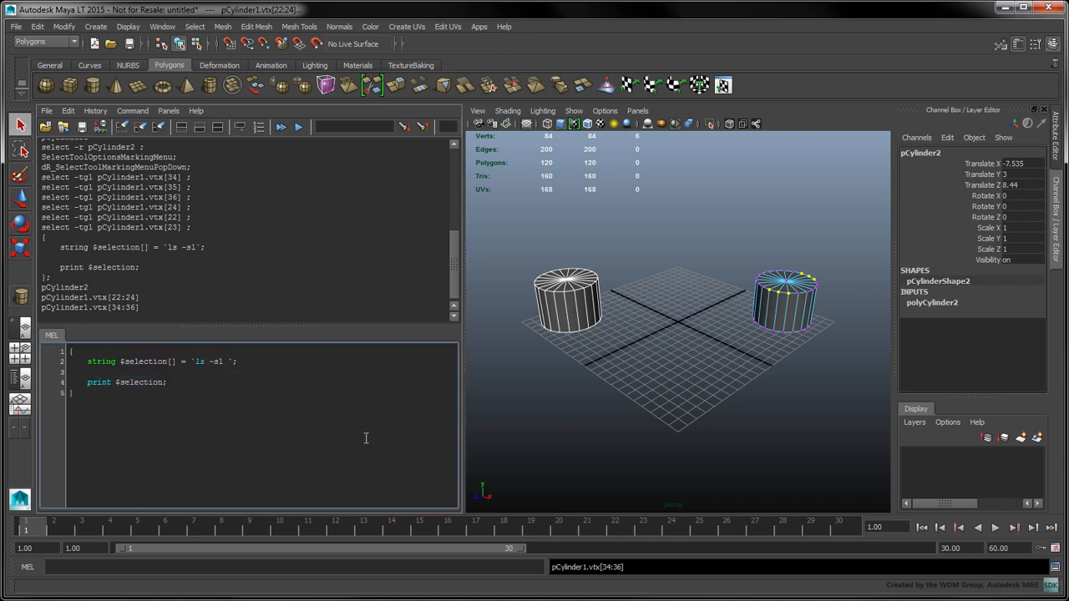
- Add the -fl flag to the ls command
{"action": "type", "text": "-fl"}
{"action": "type", "text": "vert"}
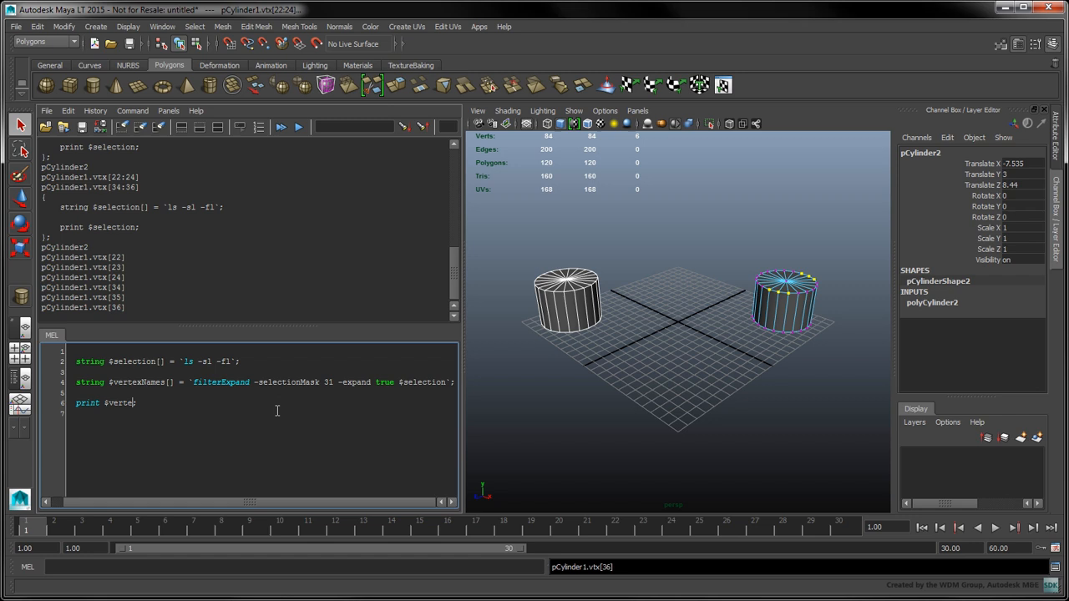
- Finish the 'print $vertexNames;' line
{"action": "type", "text": "xNames;"}
{"action": "left_click", "coordinate": [263, 352]}
{"action": "type", "text": "{"}
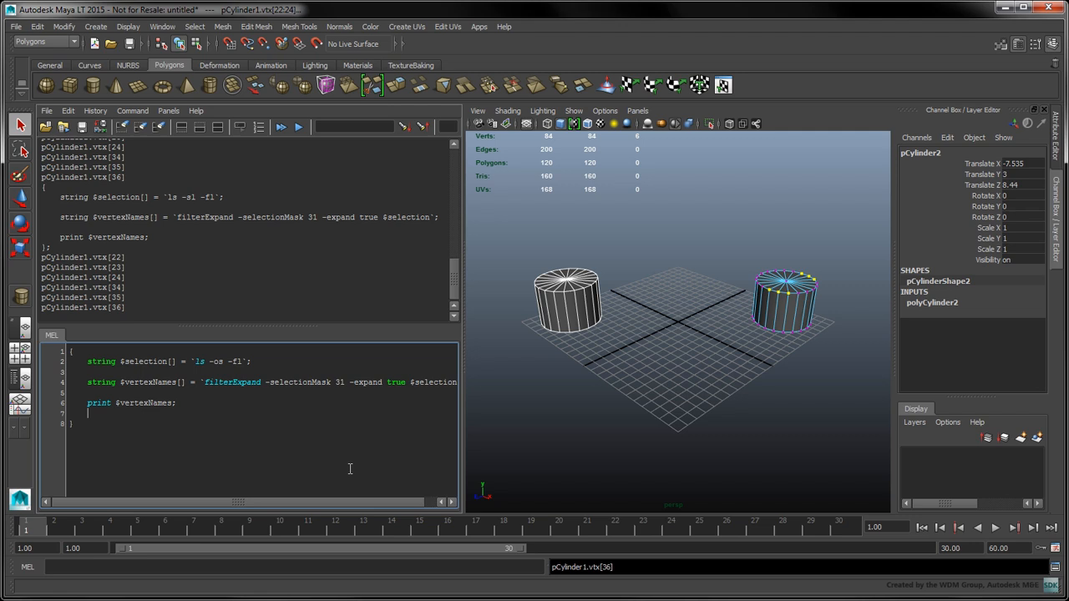
- Type 'string $objectToInstance = $selection[0];' and start an if statement
{"action": "type", "text": "string $objectToInstance"}
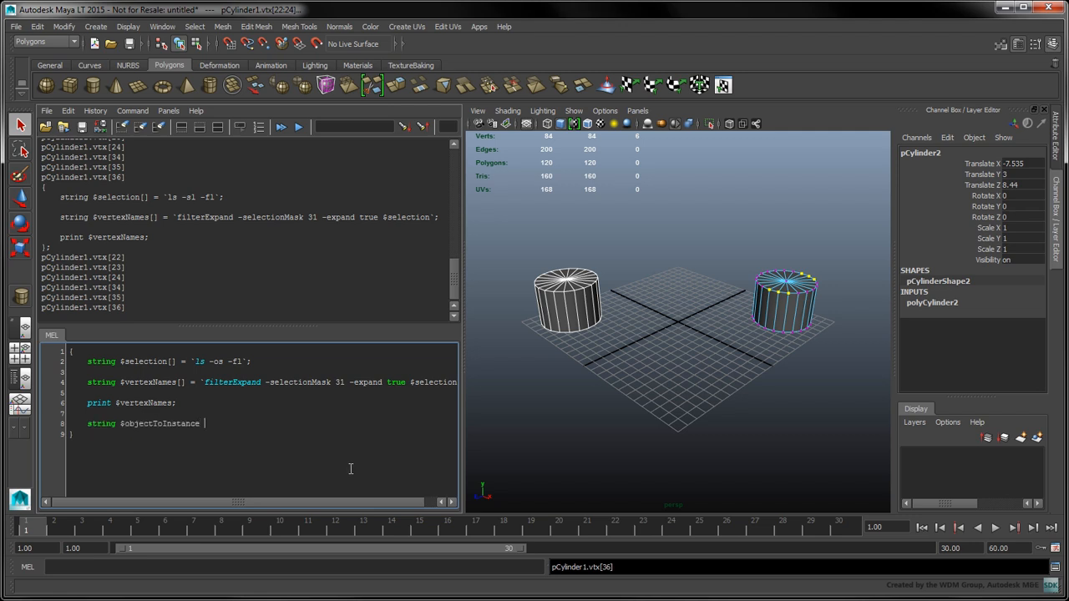
{"action": "type", "text": "= $selection["}
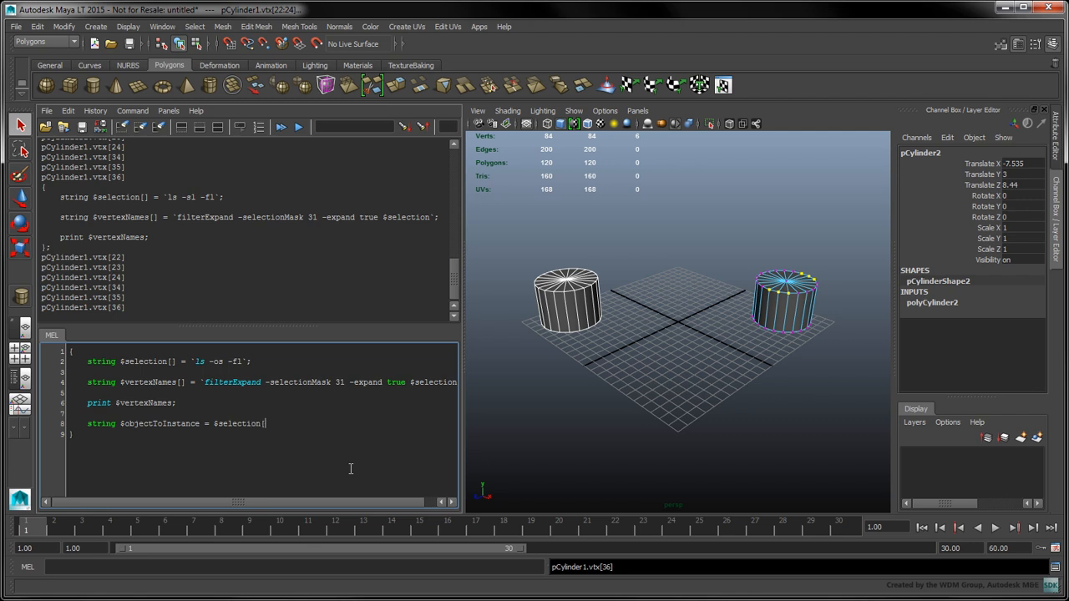
{"action": "type", "text": "[0];"}
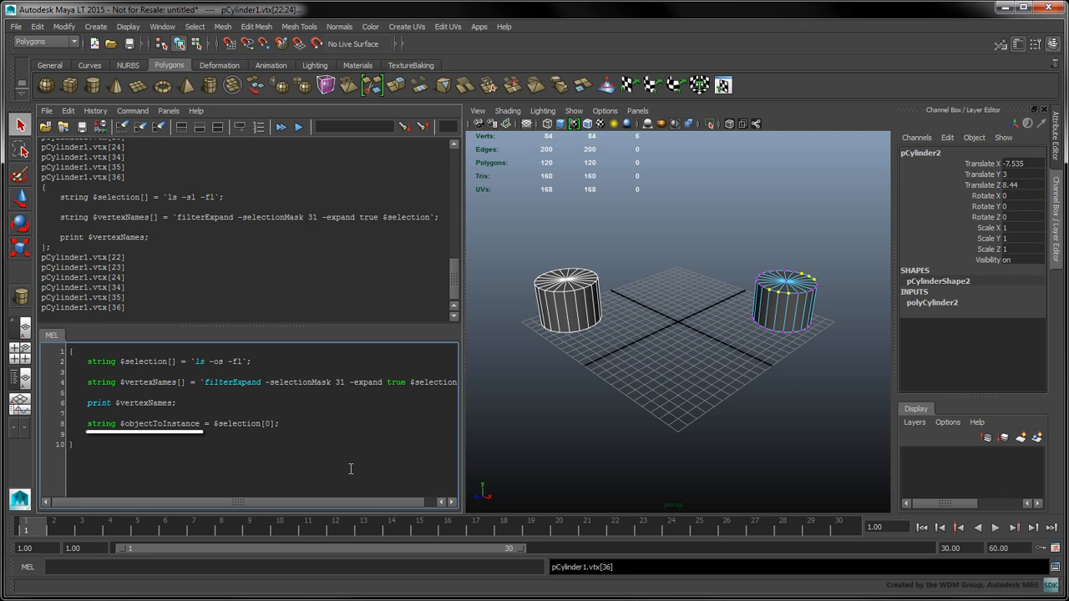
{"action": "type", "text": "if"}
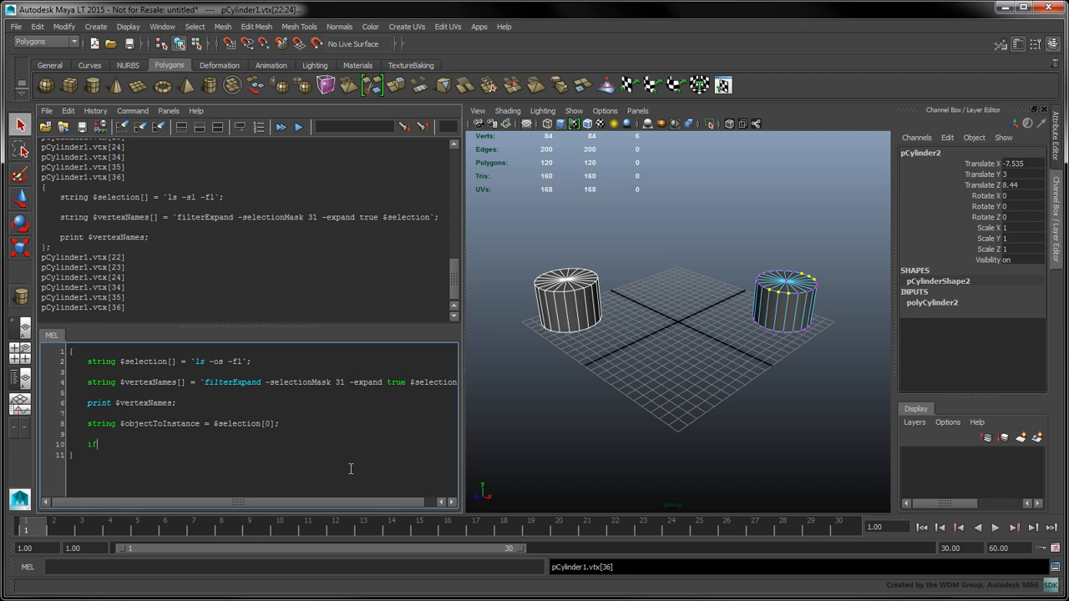
- Write an if testing for a "transform" object type, with an else printing a select-a-transform reminder
{"action": "type", "text": "( `objectType $objectToIn"}
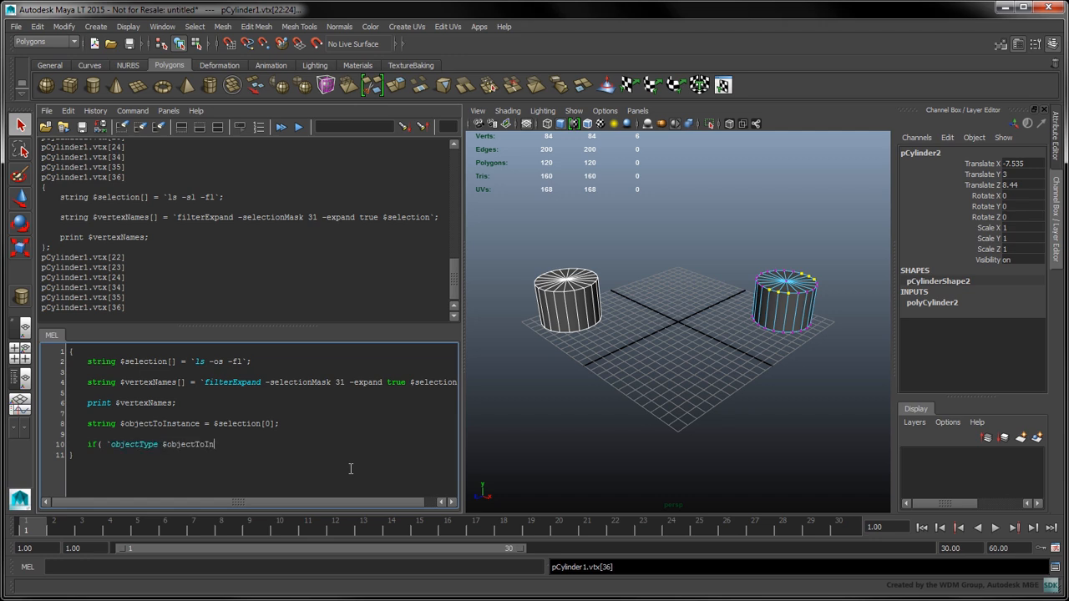
{"action": "type", "text": "== \"transform\" ) {"}
{"action": "type", "text": "} else {"}
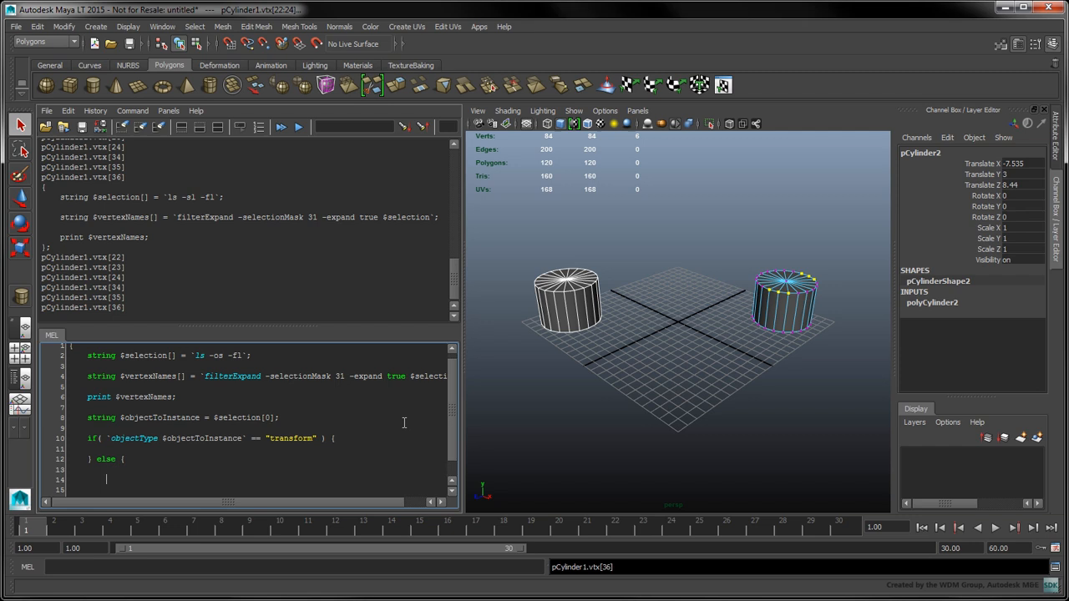
{"action": "type", "text": "print \"Please"}
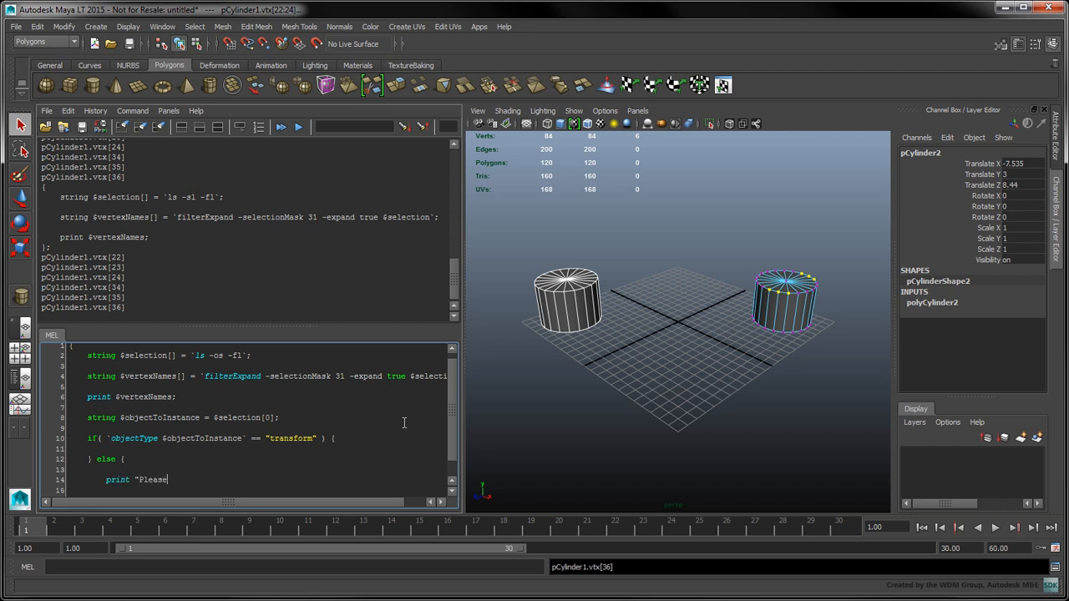
{"action": "type", "text": "ensure the f"}
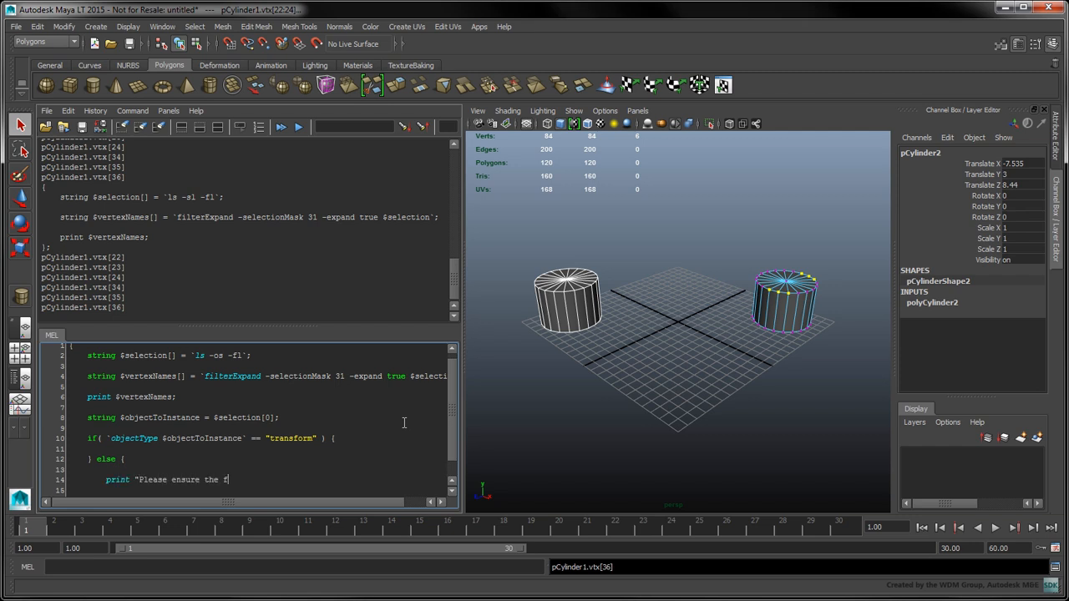
{"action": "type", "text": "irst object you select is a transform.\";"}
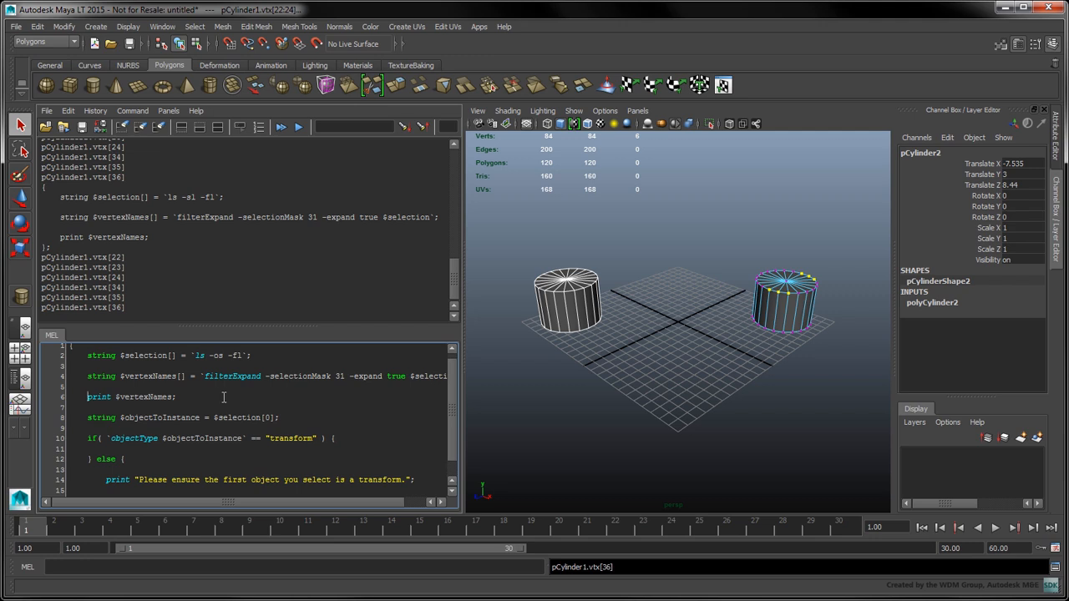
- Comment out the vertex-names print with // and demo a multi-line /* */ comment
{"action": "type", "text": "//"}
{"action": "type", "text": "/*"}
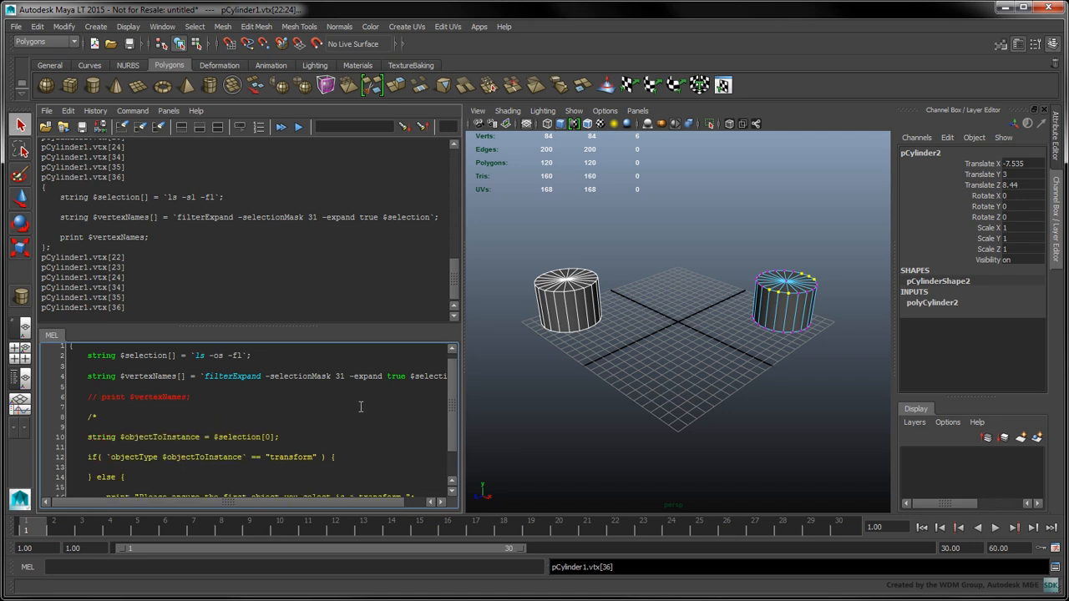
{"action": "type", "text": "multi"}
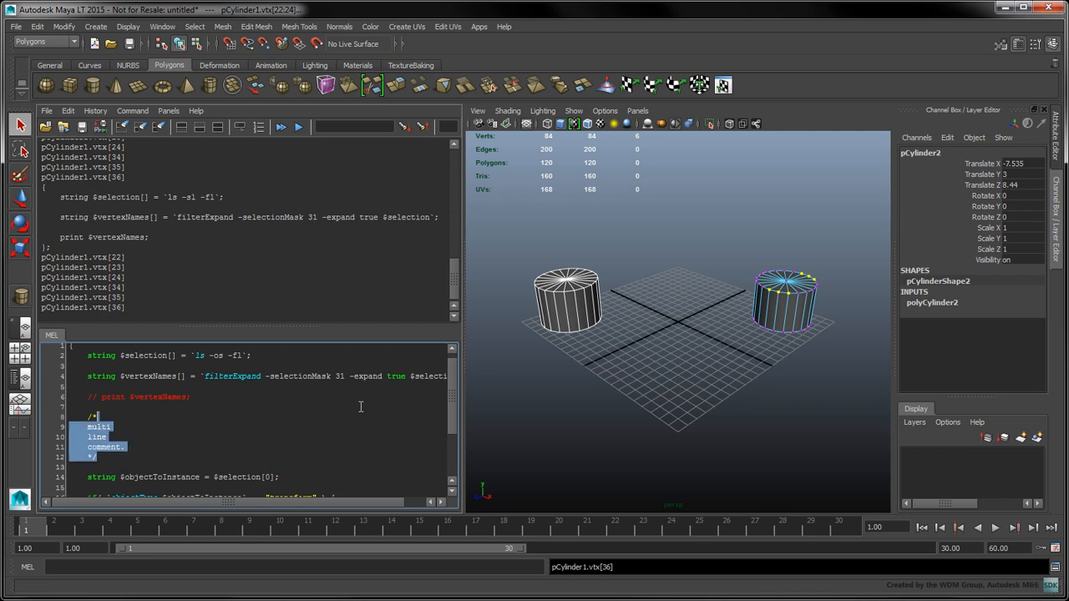
{"action": "scroll", "scroll_direction": "down", "scroll_amount": 3}
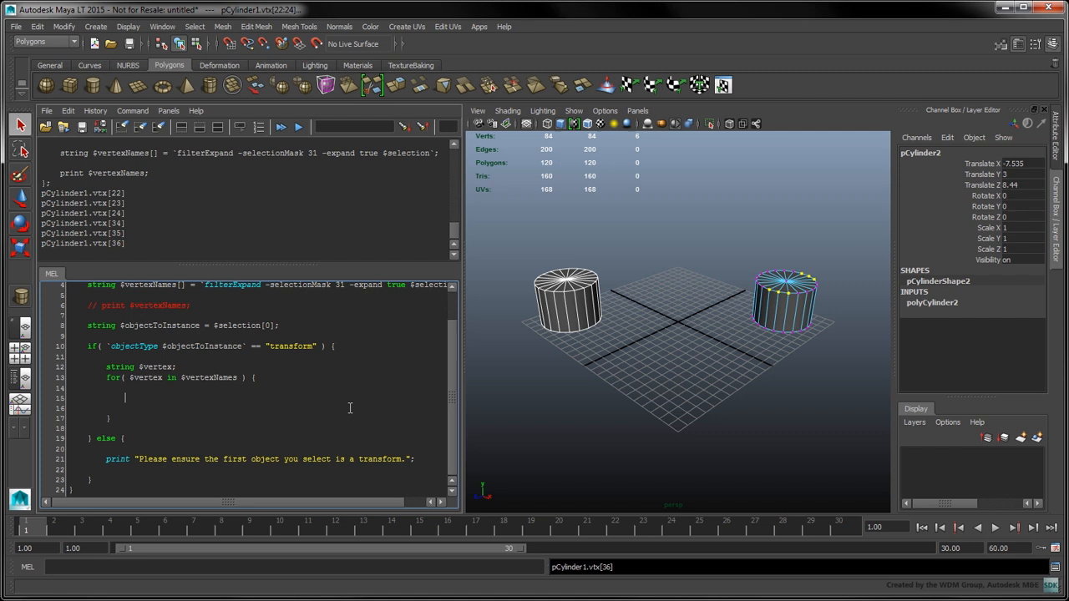
- Add `string $newInstance[] = `instance $objectToInstance`;` inside the vertex loop
{"action": "type", "text": "string $newInstance[] = `instance $objectToInstance`;"}
{"action": "type", "text": "move -a -ws ($position.x) ($position.y) ($position.z) $newInstance;"}
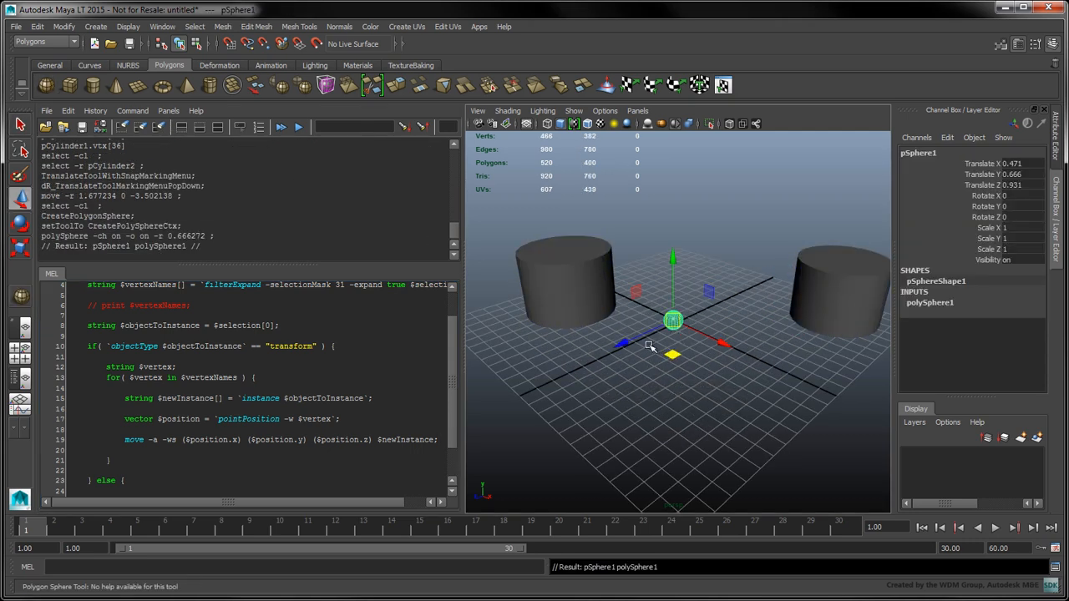
- Select the sphere and cylinder vertices, run the script, and return to the script editor
{"action": "left_click", "coordinate": [564, 284]}
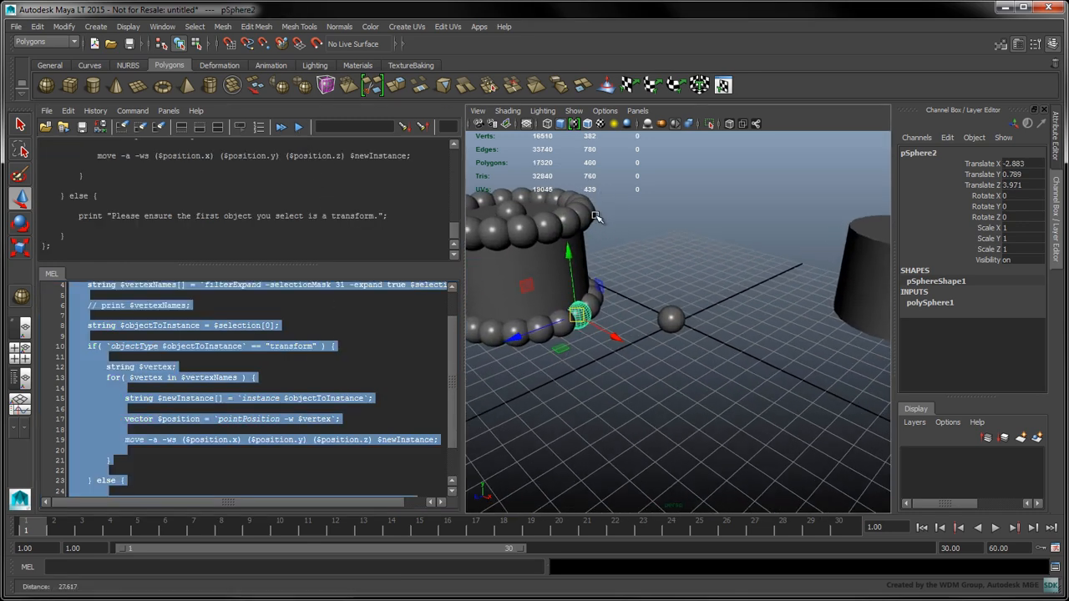
{"action": "left_click", "coordinate": [749, 243]}
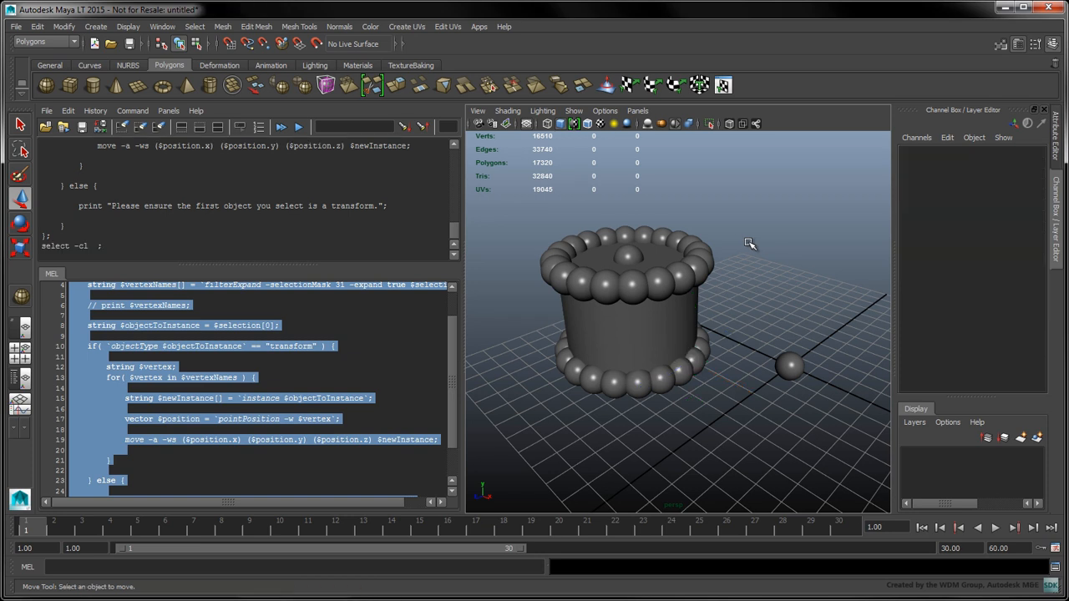
{"action": "left_click", "coordinate": [324, 359]}
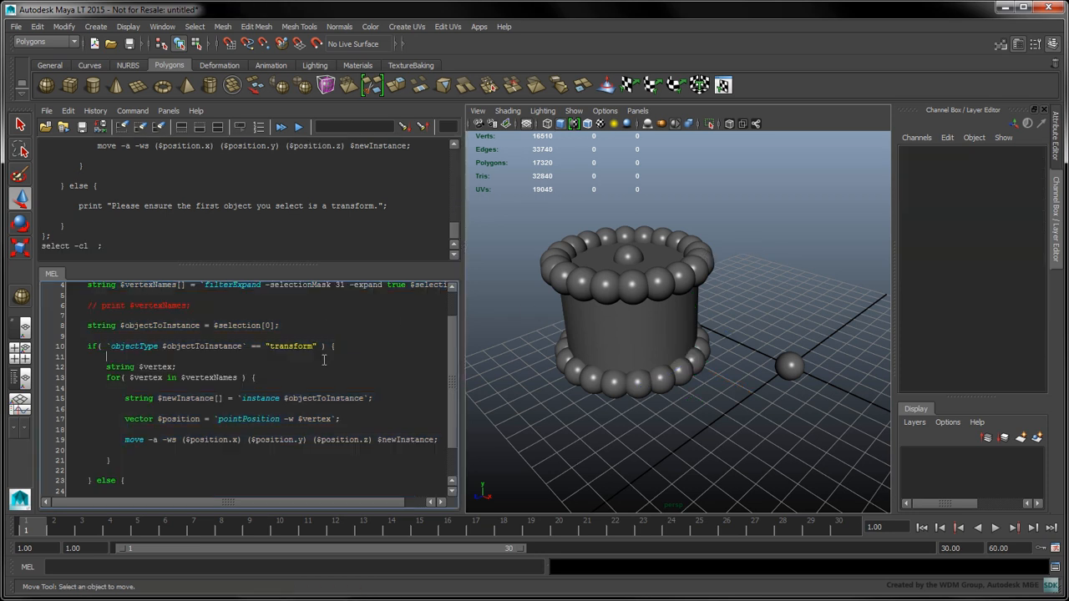
{"action": "scroll", "scroll_direction": "up", "scroll_amount": 3}
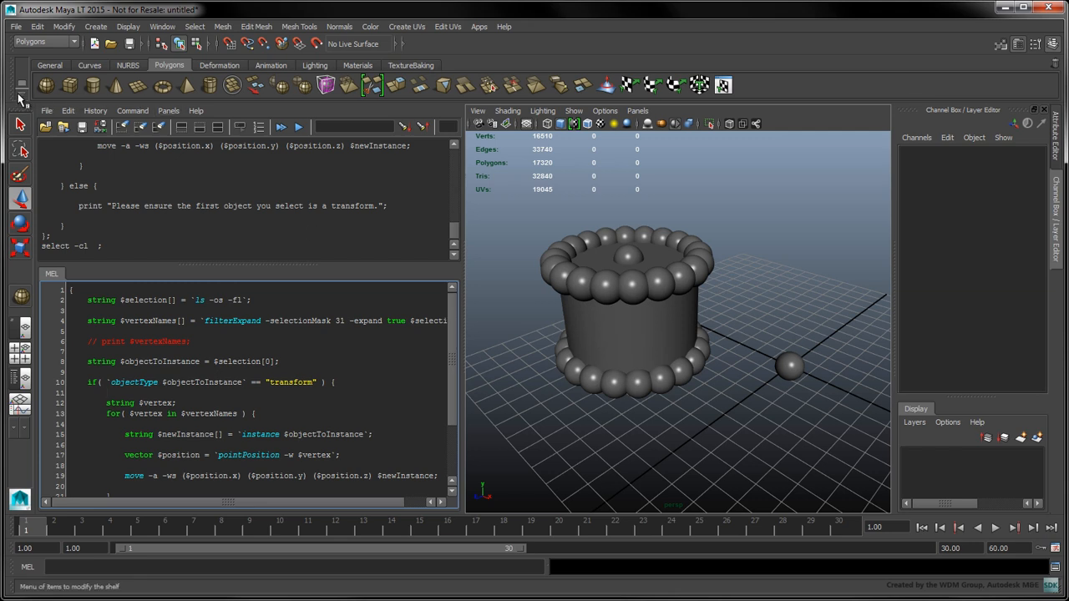
- Create a new shelf named MyTools
{"action": "left_click", "coordinate": [21, 86]}
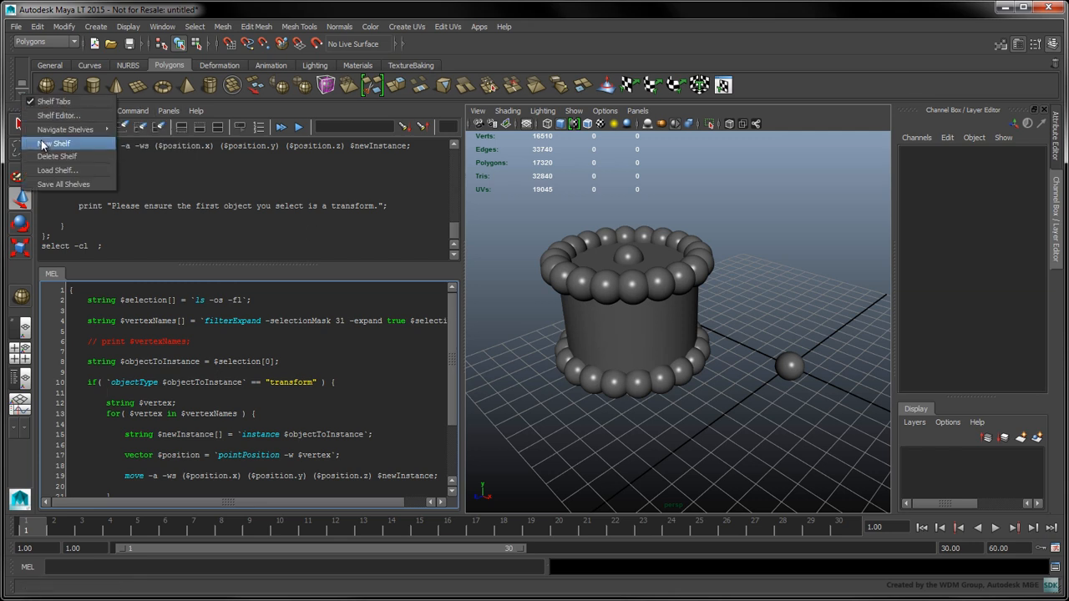
{"action": "left_click", "coordinate": [55, 143]}
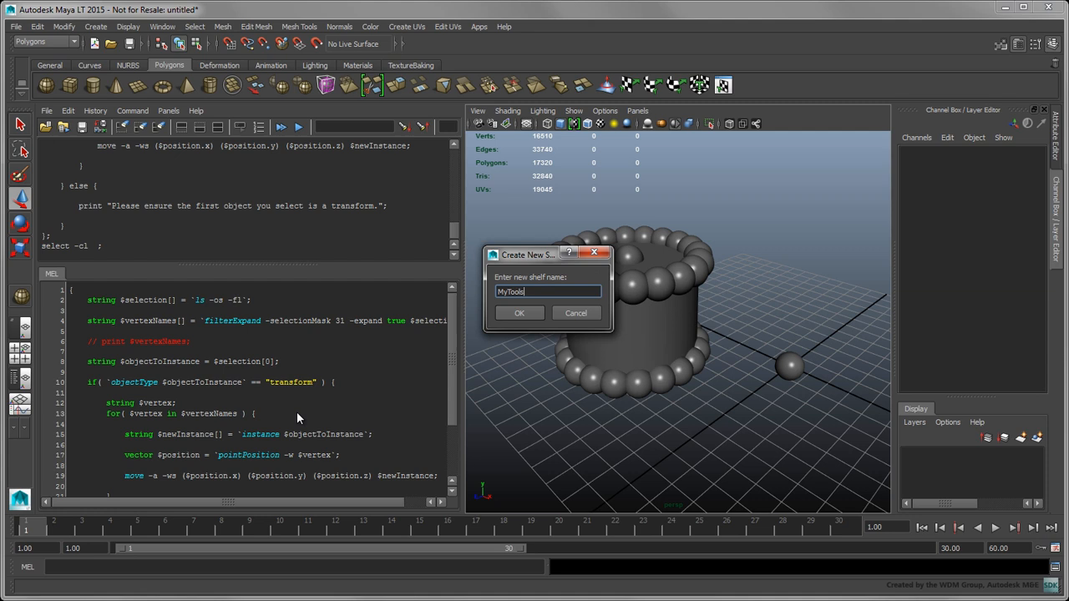
{"action": "left_click", "coordinate": [518, 312]}
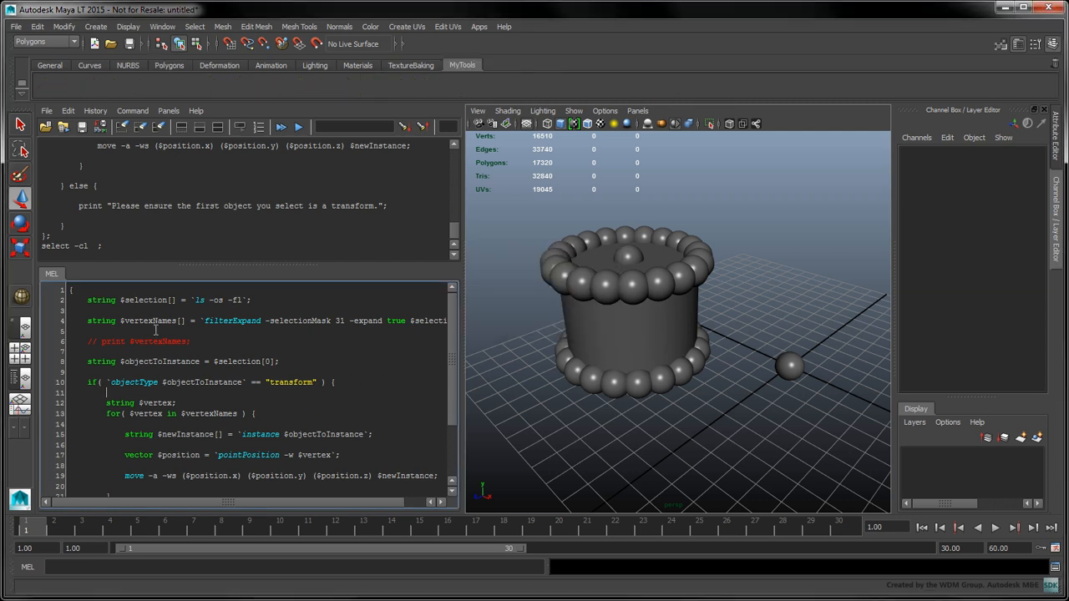
- Save the script to the MyTools shelf as vInst
{"action": "left_click", "coordinate": [47, 110]}
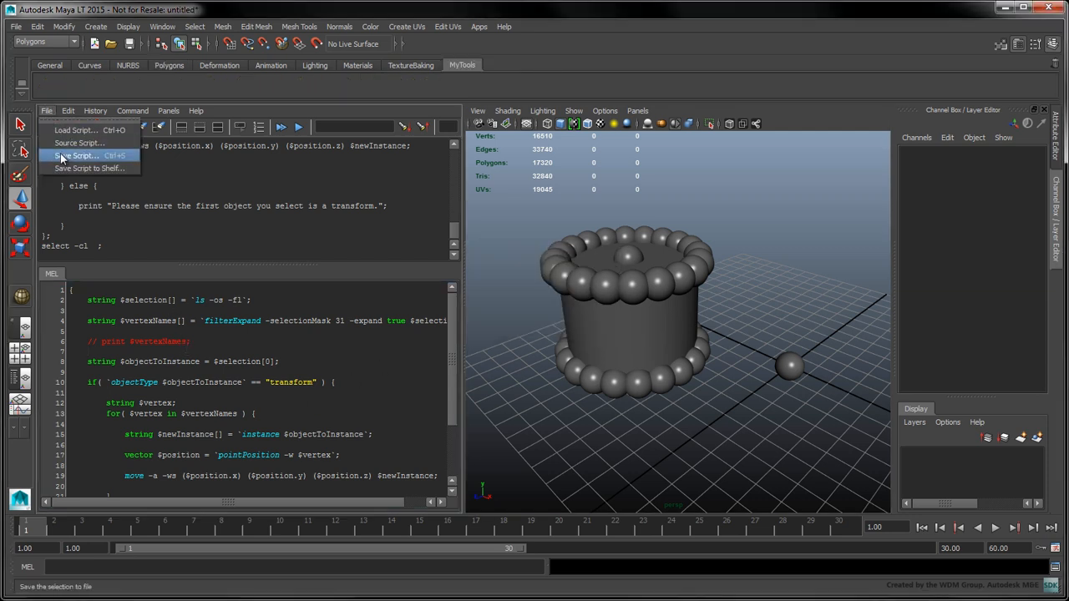
{"action": "left_click", "coordinate": [89, 168]}
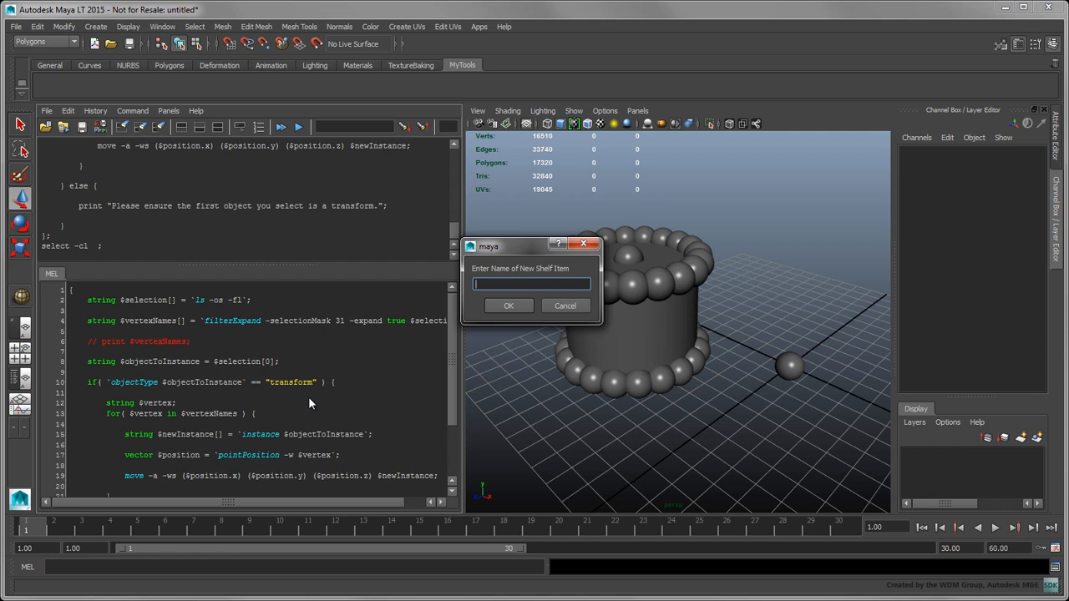
{"action": "type", "text": "vInst"}
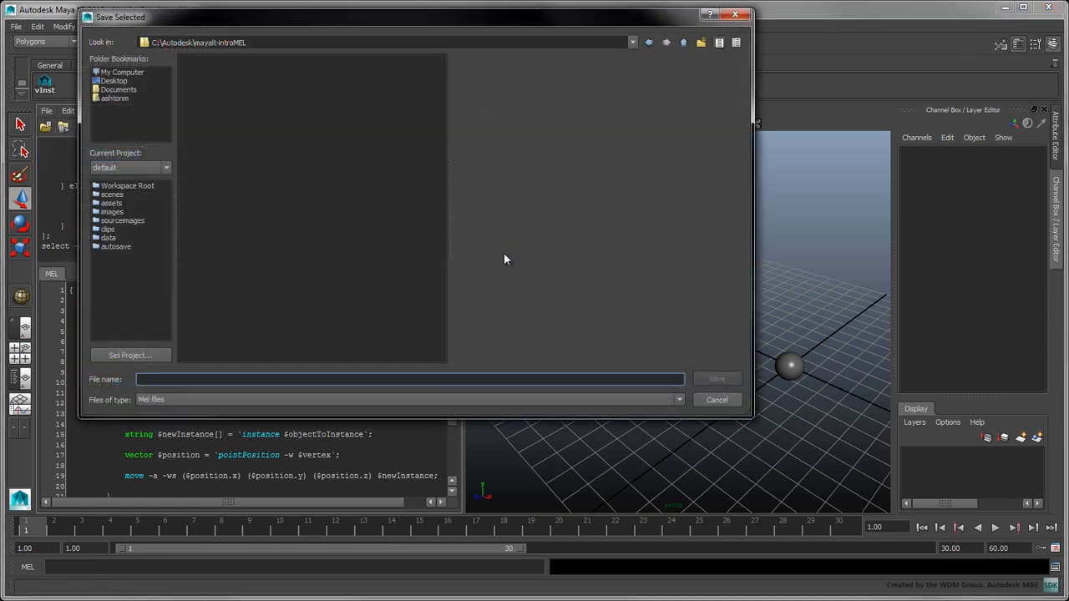
- Save the script file as vertexInstances, then select group1 in the Outliner
{"action": "type", "text": "vertexInstan"}
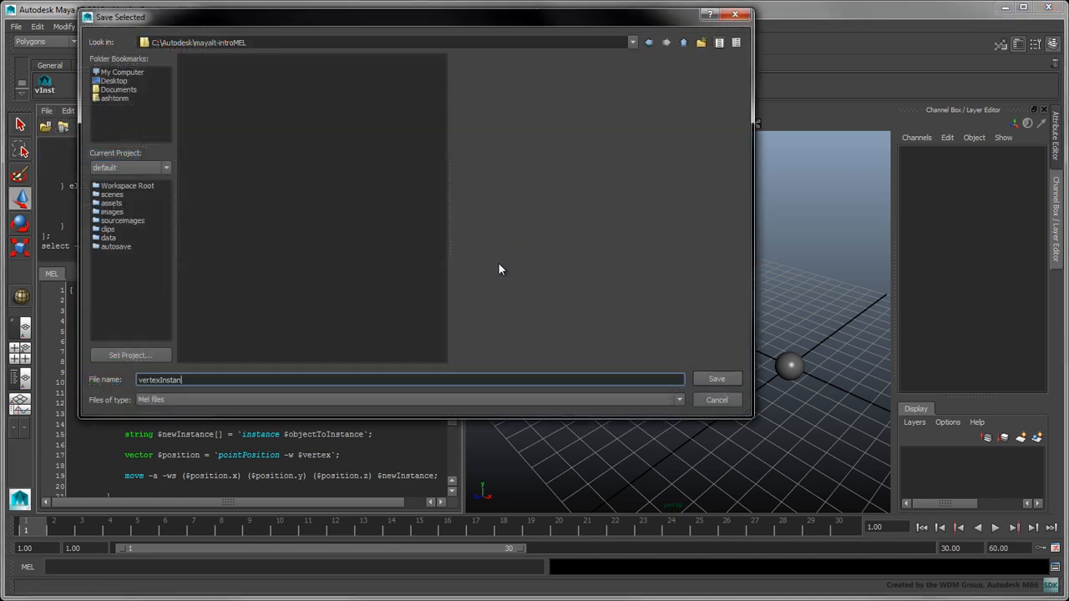
{"action": "type", "text": "ces"}
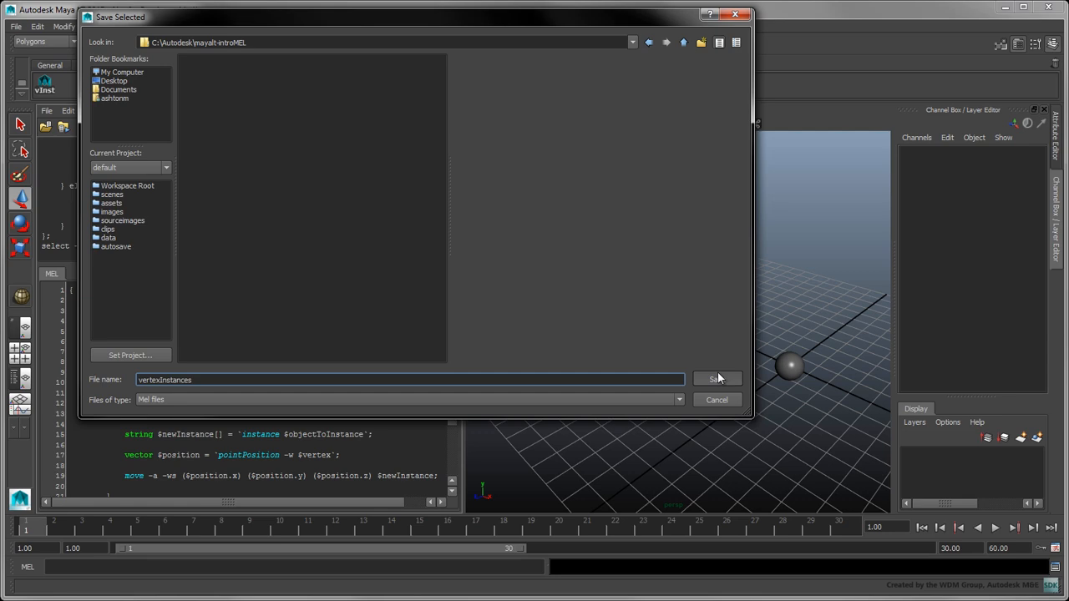
{"action": "left_click", "coordinate": [717, 379]}
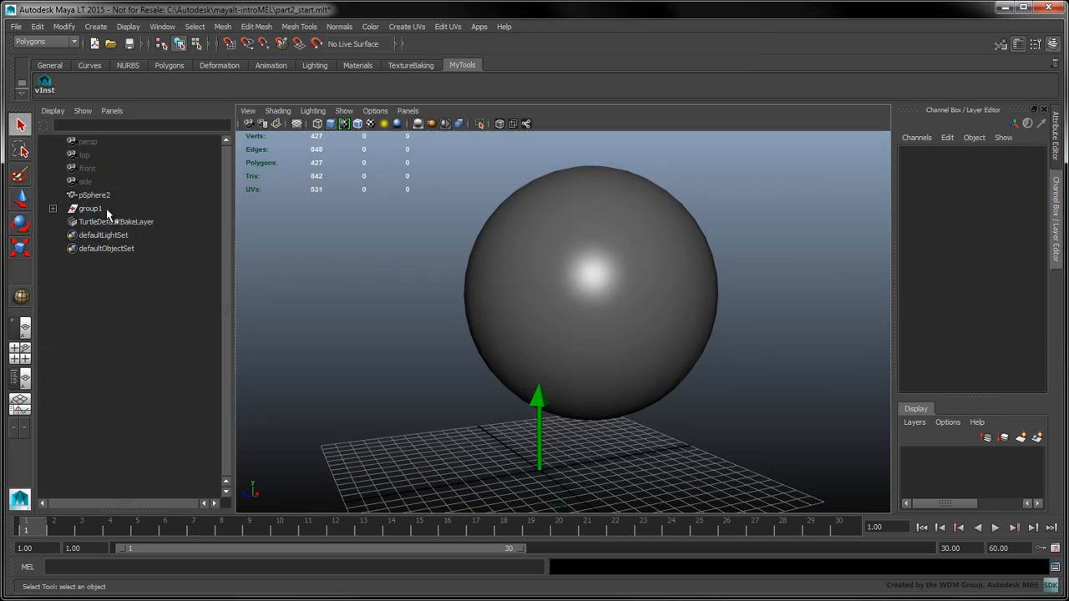
{"action": "left_click", "coordinate": [90, 208]}
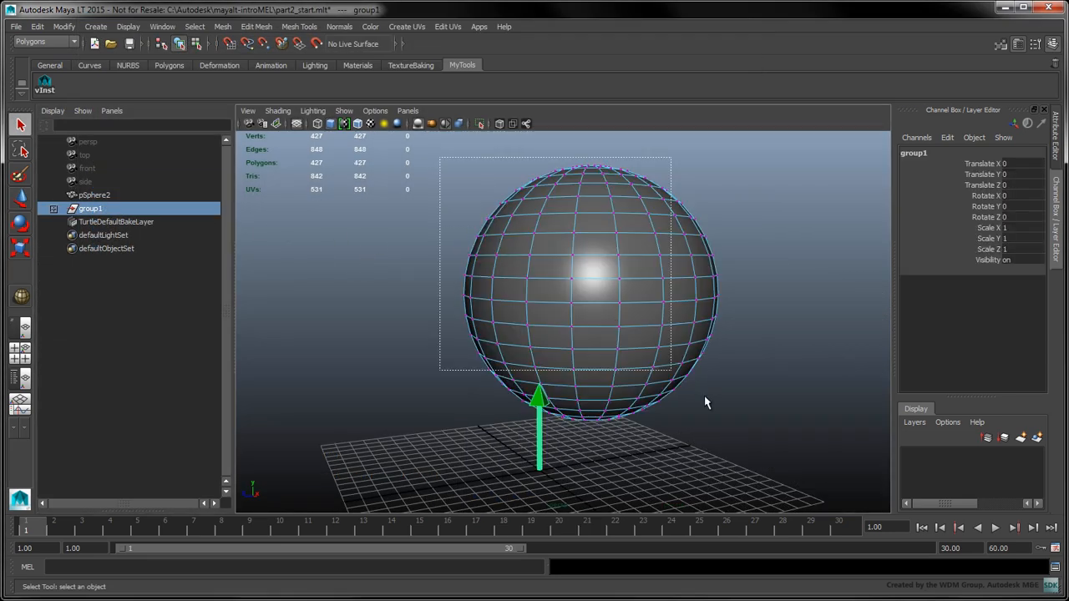